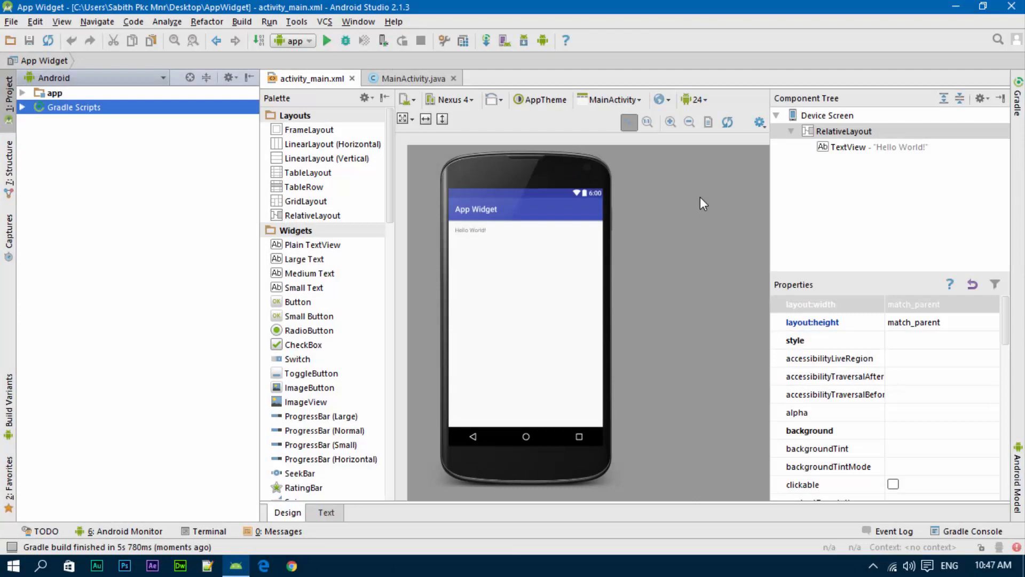
{"action": "mouse_move", "coordinate": [530, 213]}
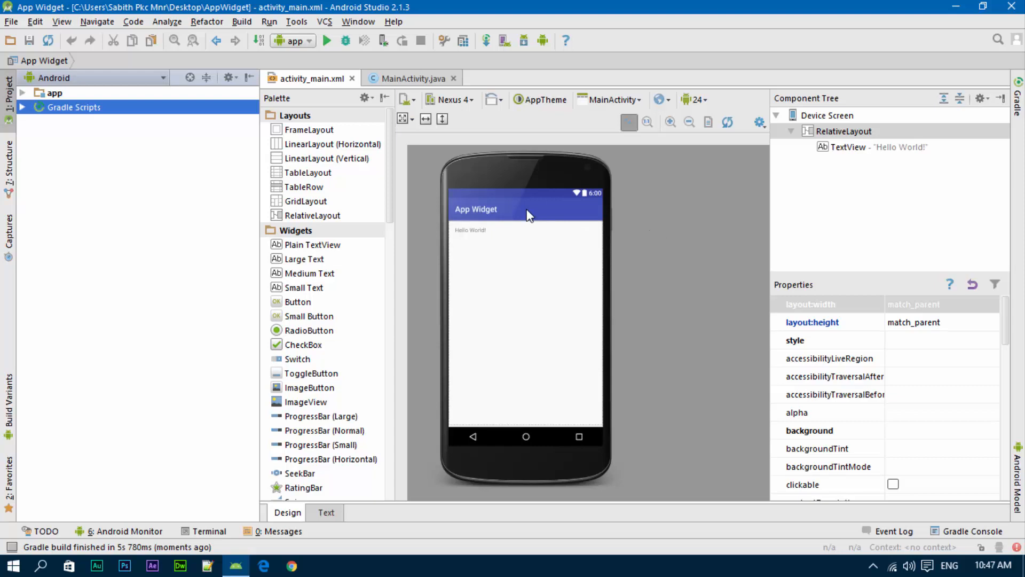
{"action": "mouse_move", "coordinate": [328, 188]}
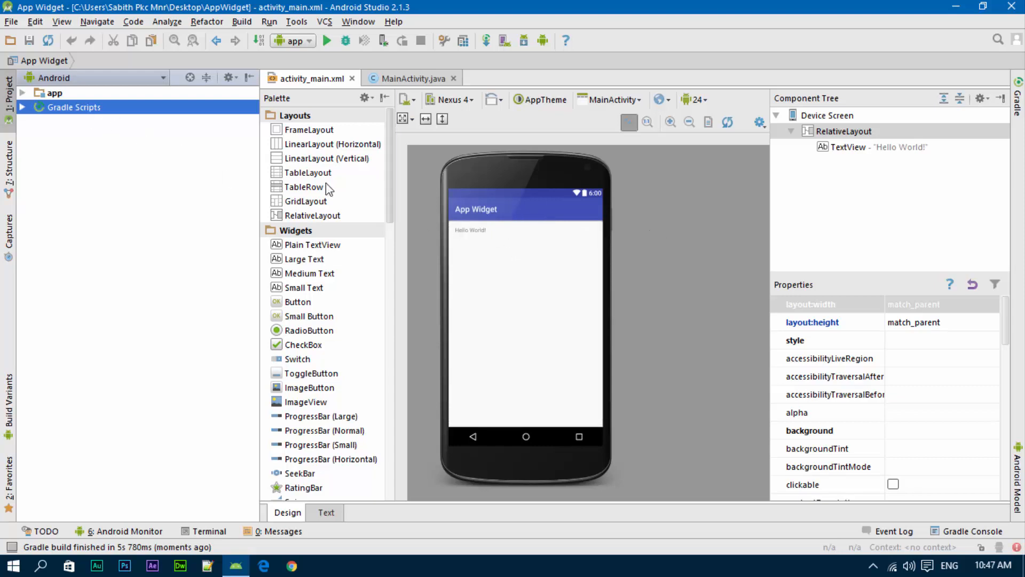
{"action": "mouse_move", "coordinate": [26, 112]}
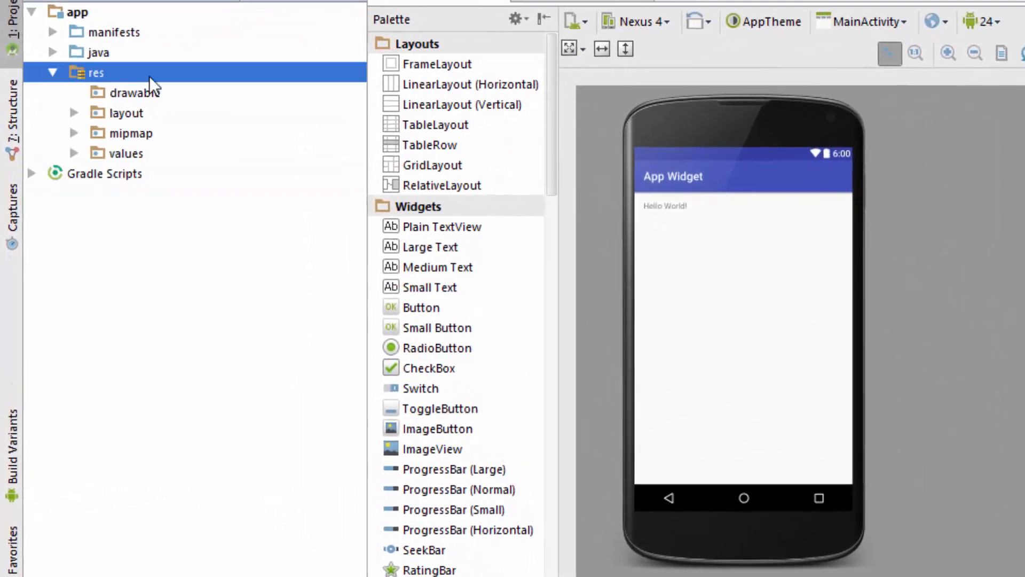
From the res/layout folder's context menu, start a New > Widget > App Widget.
{"action": "left_click", "coordinate": [127, 113]}
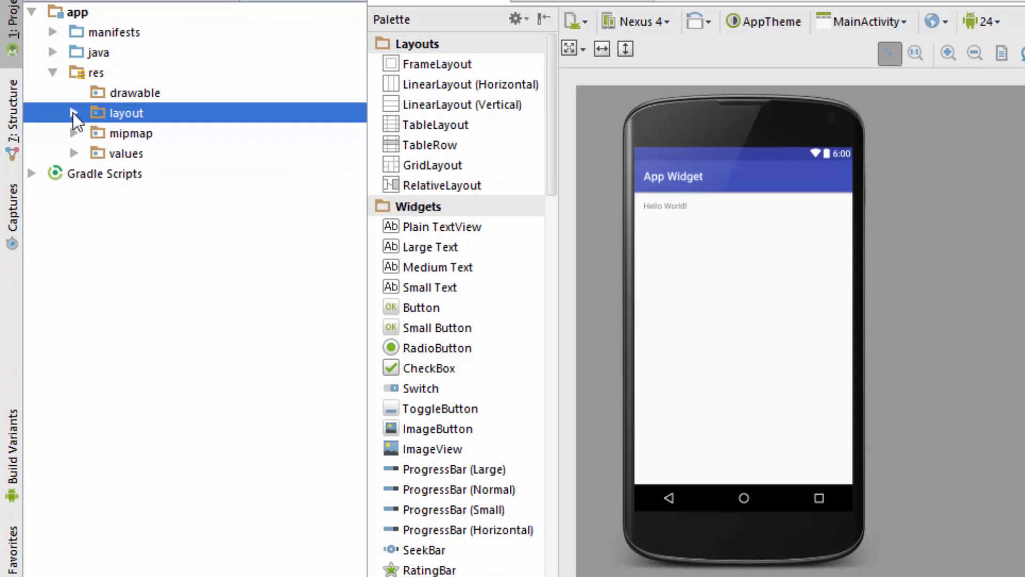
{"action": "left_click", "coordinate": [74, 113]}
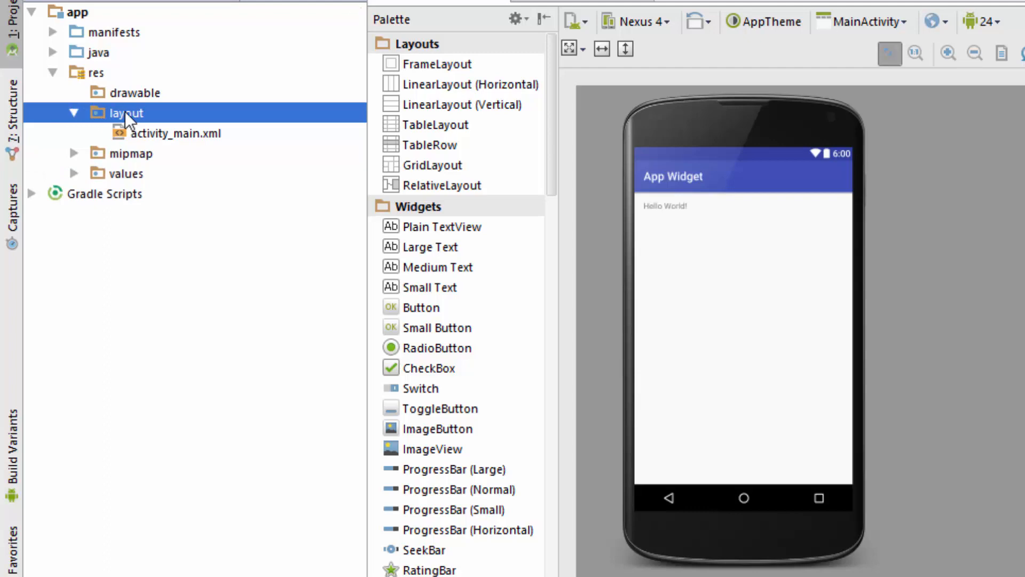
{"action": "right_click", "coordinate": [123, 113]}
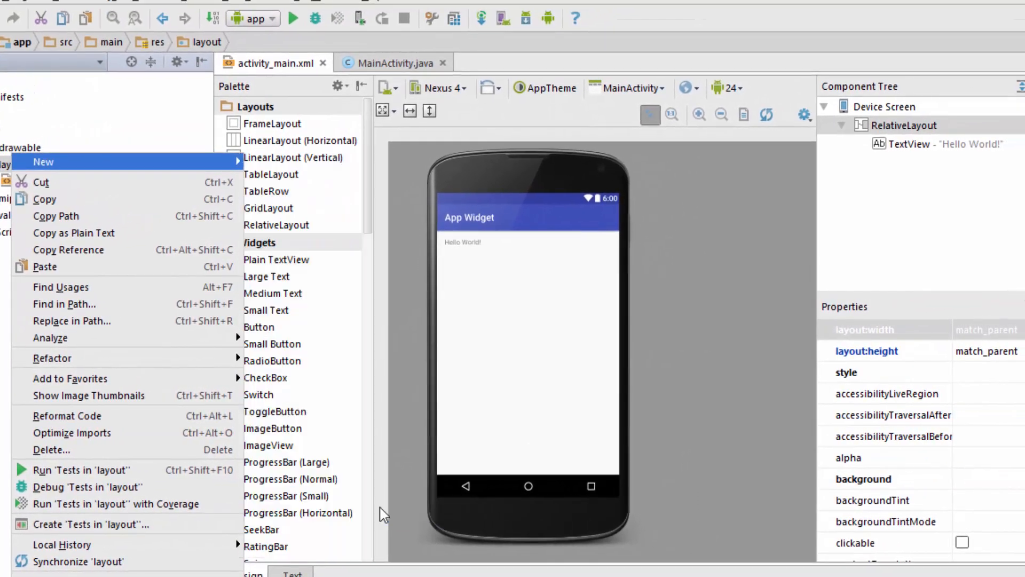
{"action": "left_click", "coordinate": [44, 163]}
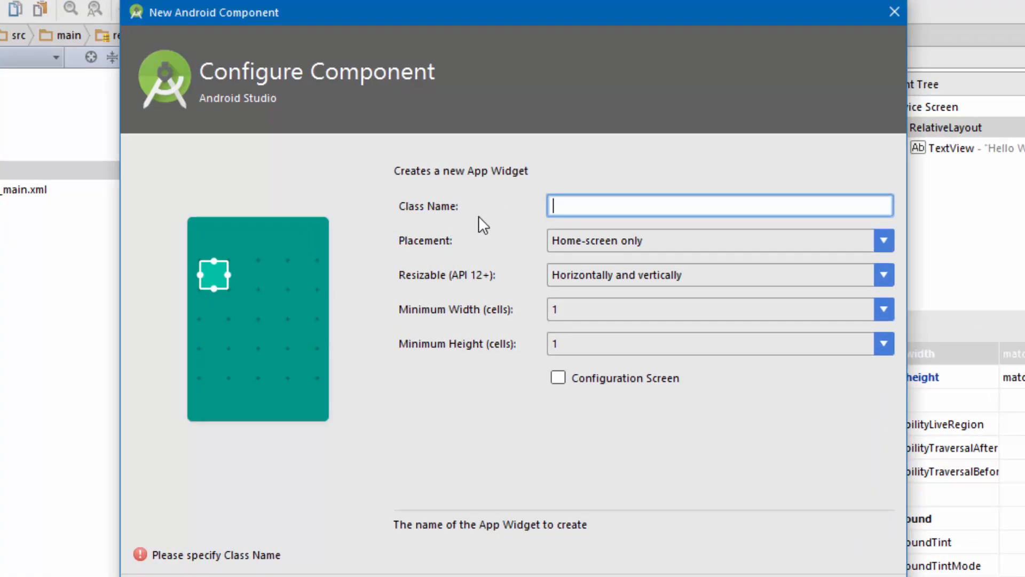
Name the class MyWidgetActivity, place it on Home-screen and Keyguard, resizable horizontally and vertically.
{"action": "type", "text": "M"}
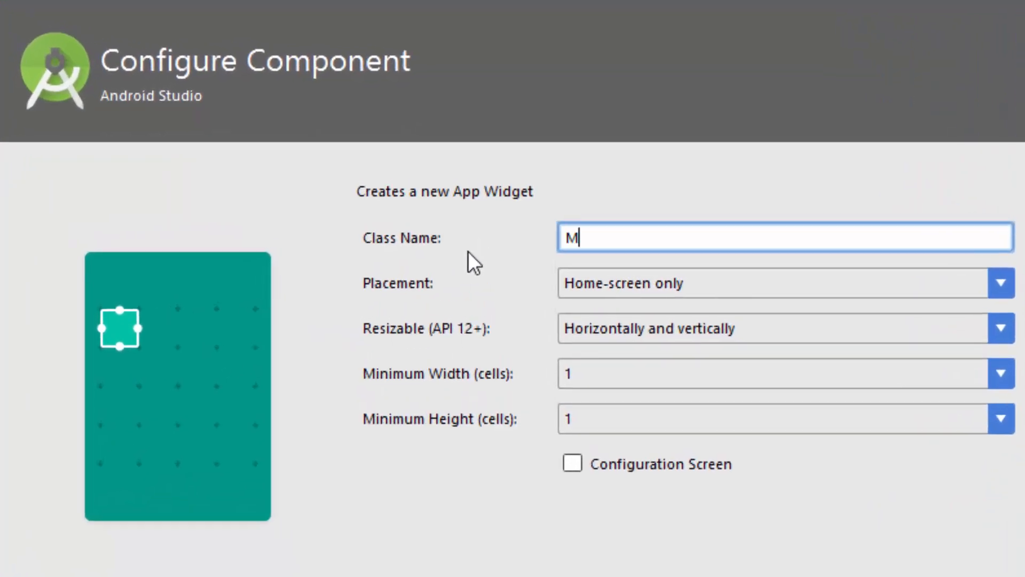
{"action": "type", "text": "yWidgetActivit"}
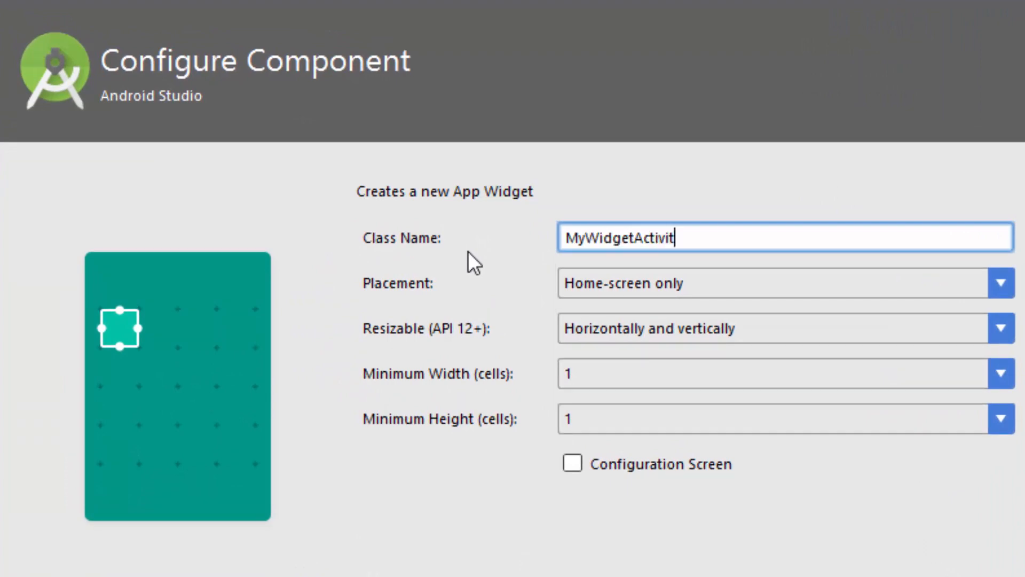
{"action": "type", "text": "y"}
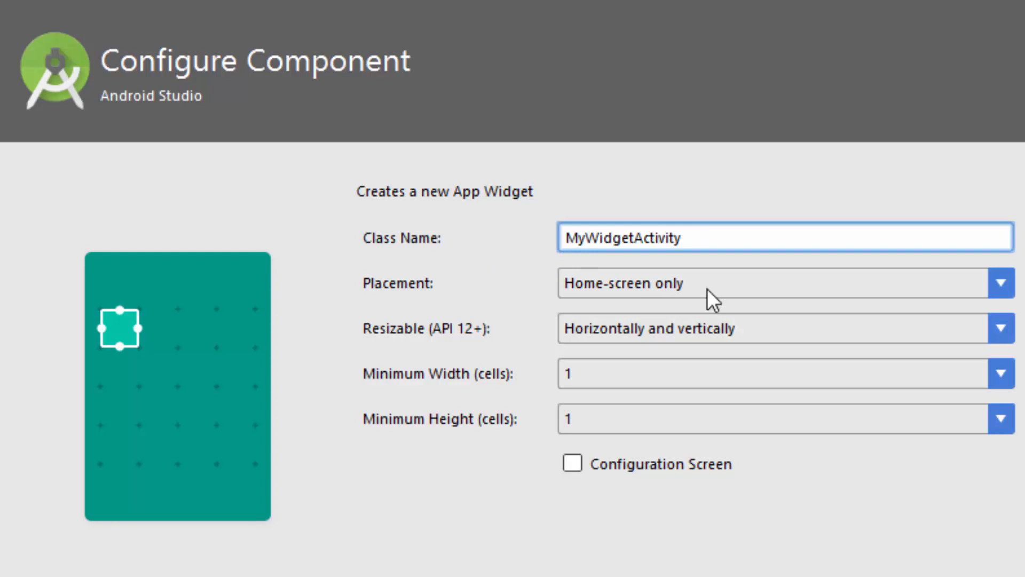
{"action": "left_click", "coordinate": [1003, 285]}
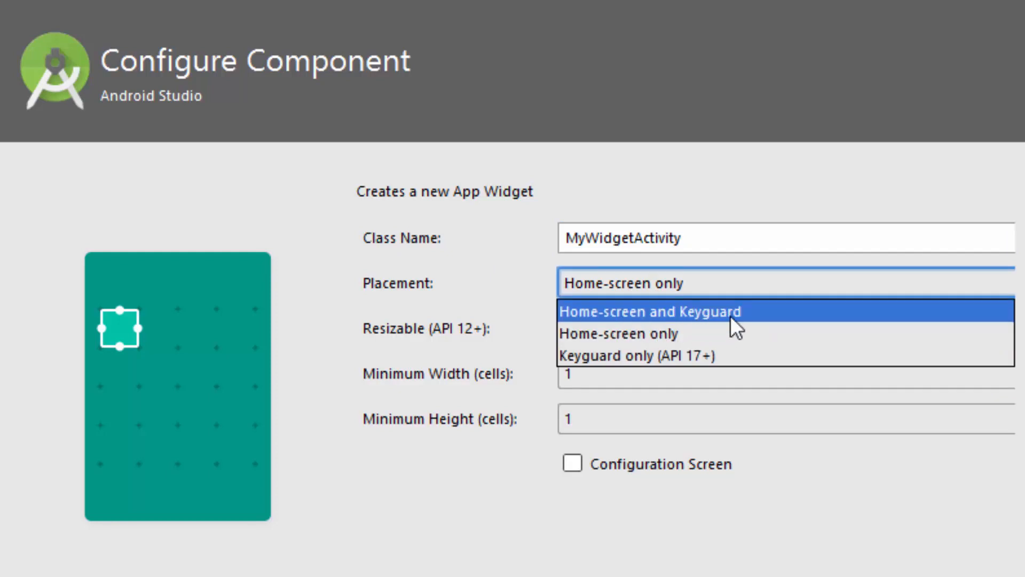
{"action": "mouse_move", "coordinate": [741, 331]}
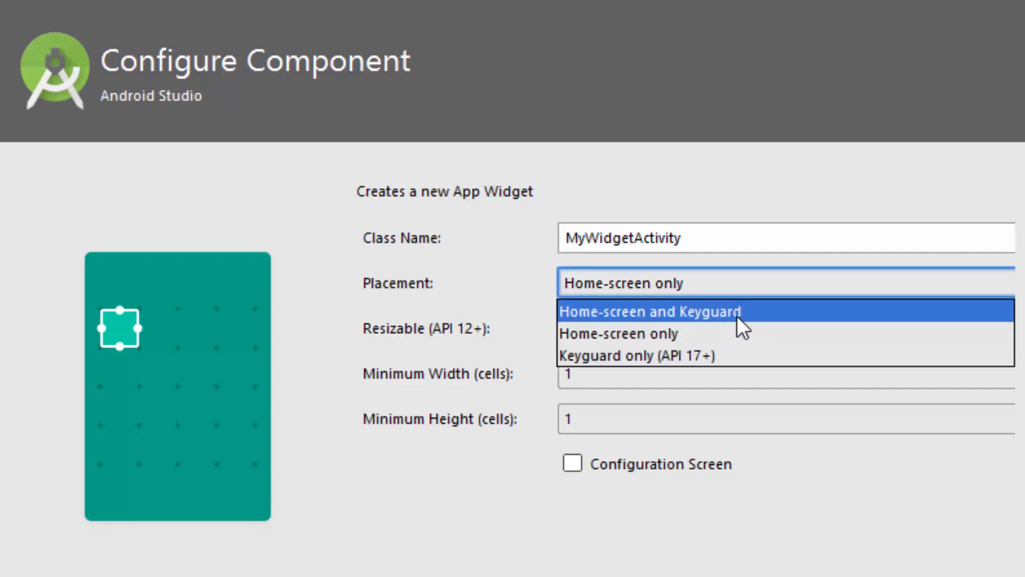
{"action": "mouse_move", "coordinate": [732, 344]}
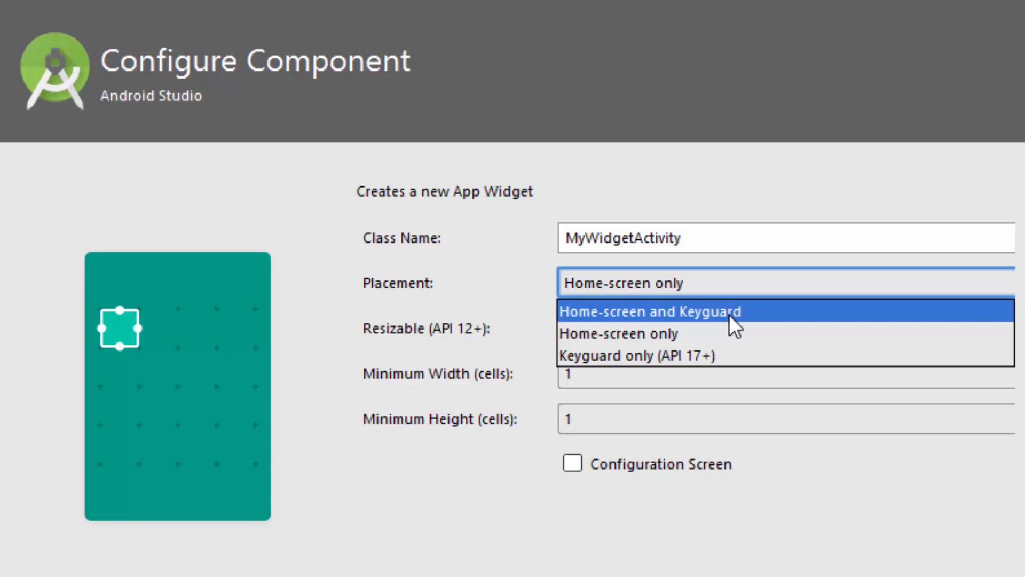
{"action": "mouse_move", "coordinate": [640, 331]}
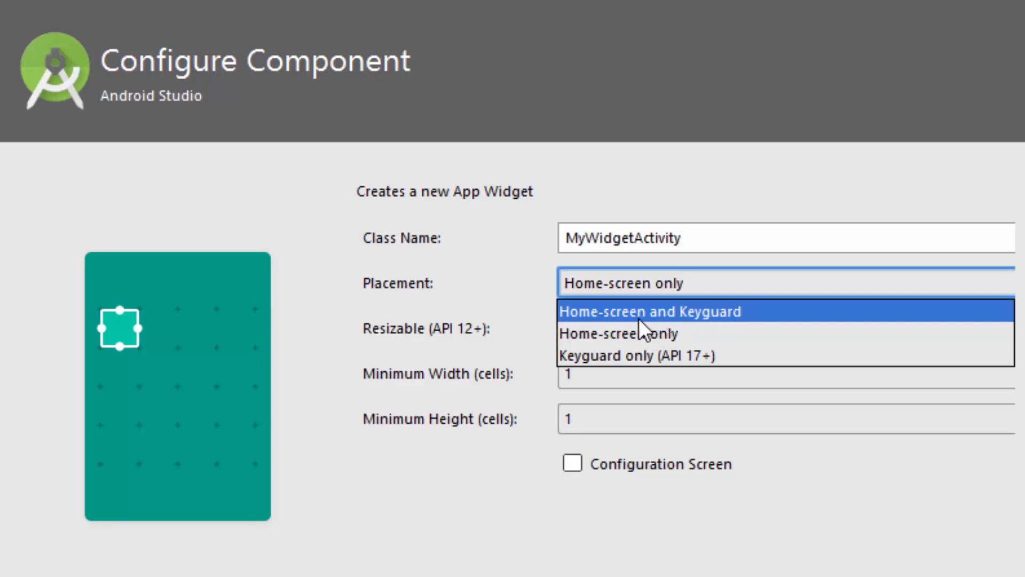
{"action": "left_click", "coordinate": [654, 312]}
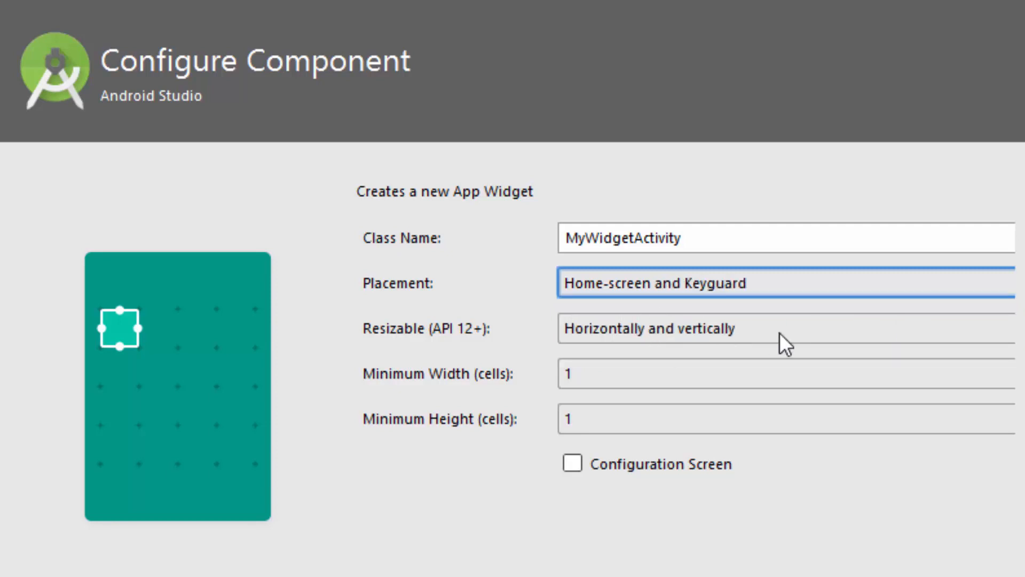
{"action": "left_click", "coordinate": [774, 329]}
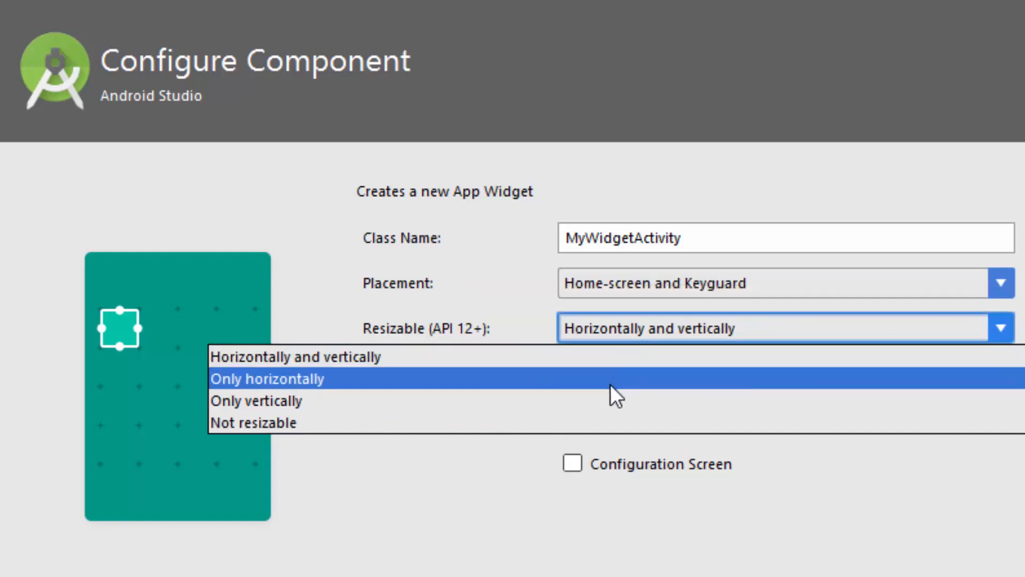
{"action": "mouse_move", "coordinate": [703, 361]}
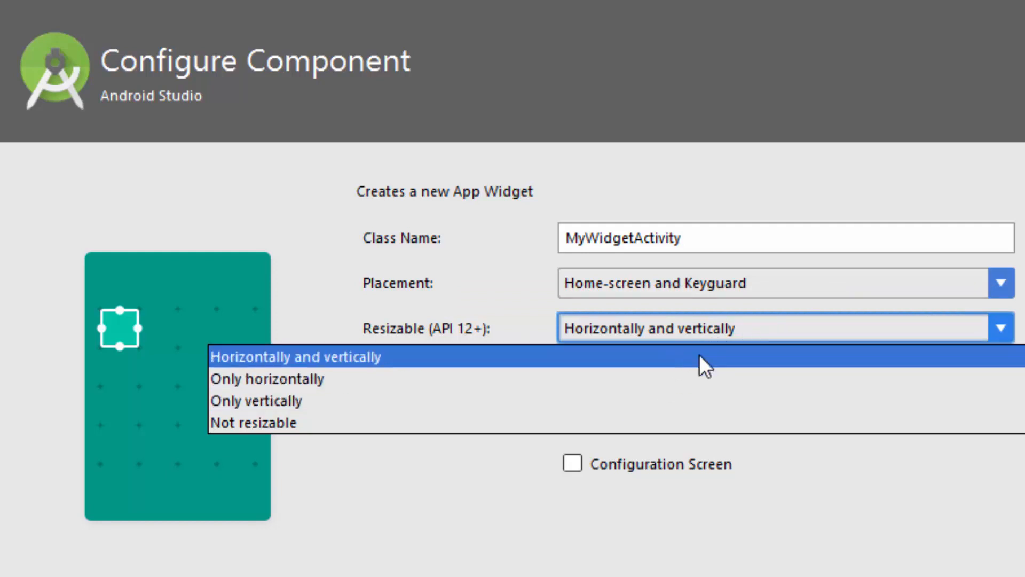
{"action": "left_click", "coordinate": [296, 357]}
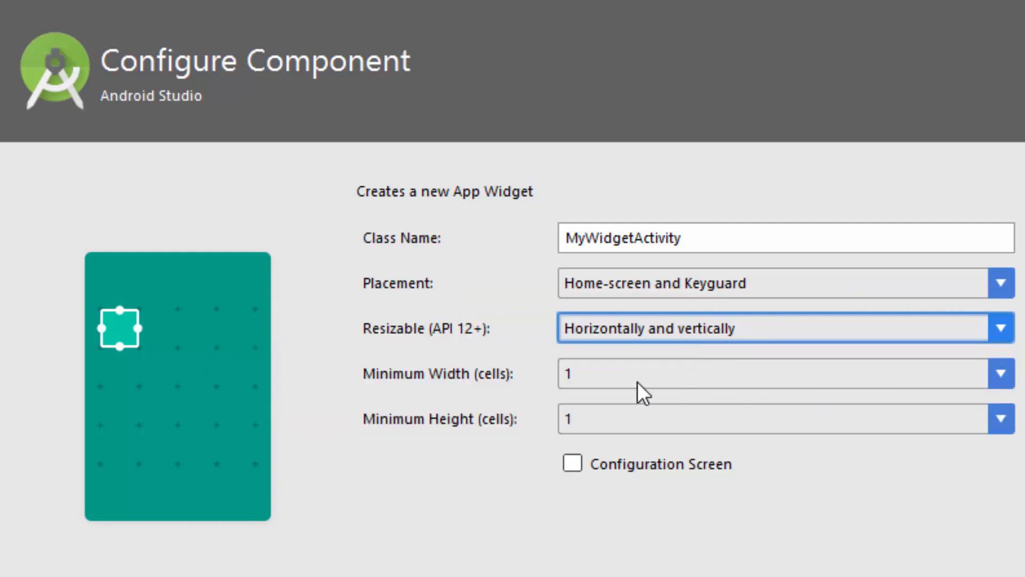
Set the widget's minimum size to 4 cells wide and 2 cells tall.
{"action": "left_click", "coordinate": [1002, 370]}
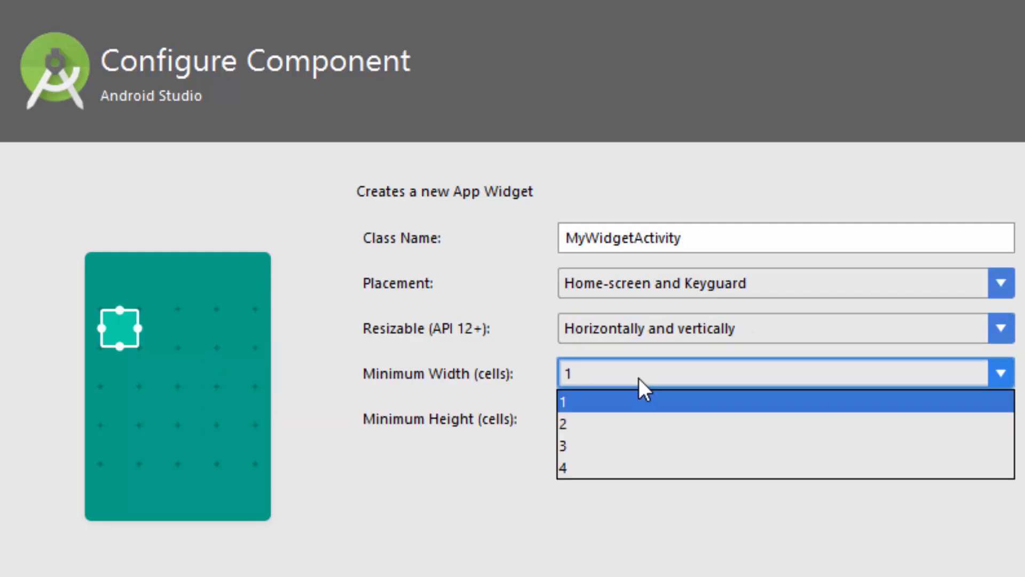
{"action": "left_click", "coordinate": [564, 470]}
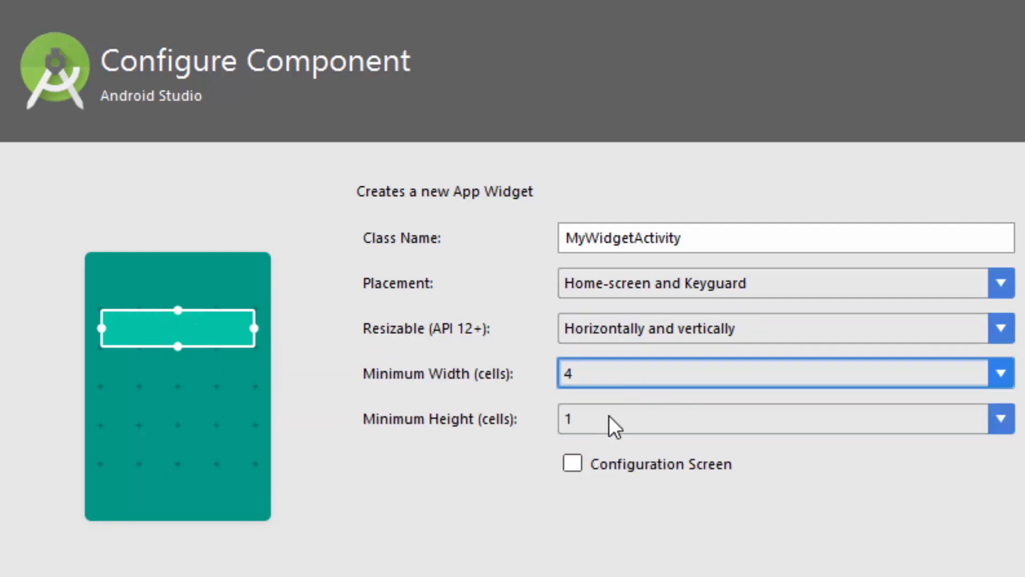
{"action": "left_click", "coordinate": [1002, 431]}
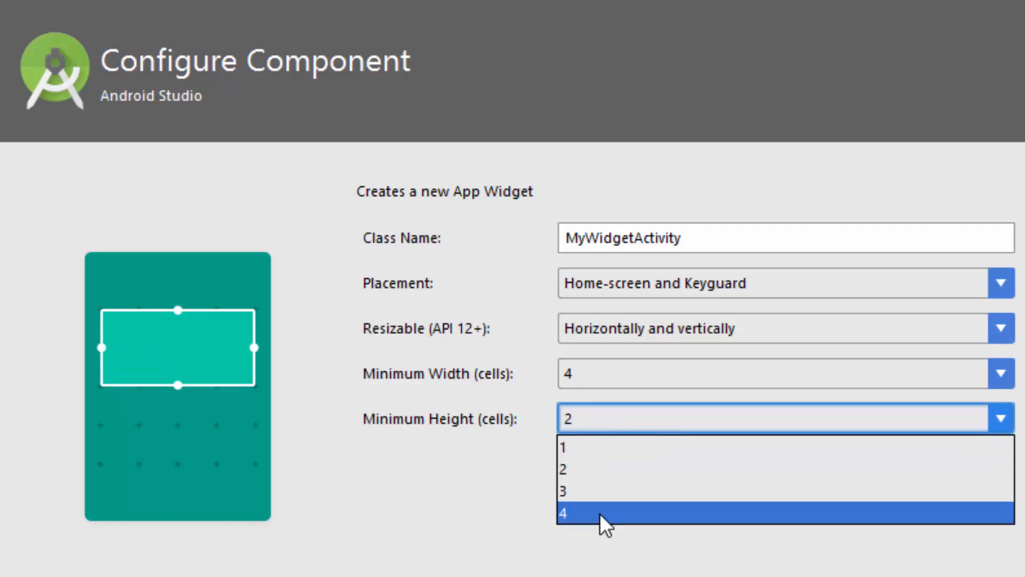
{"action": "left_click", "coordinate": [574, 513]}
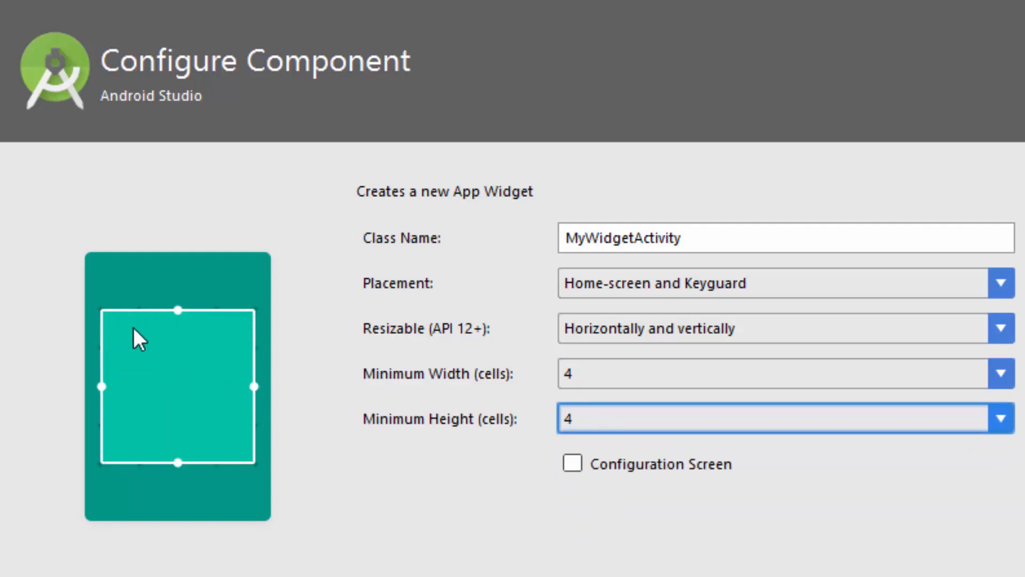
{"action": "mouse_move", "coordinate": [266, 487]}
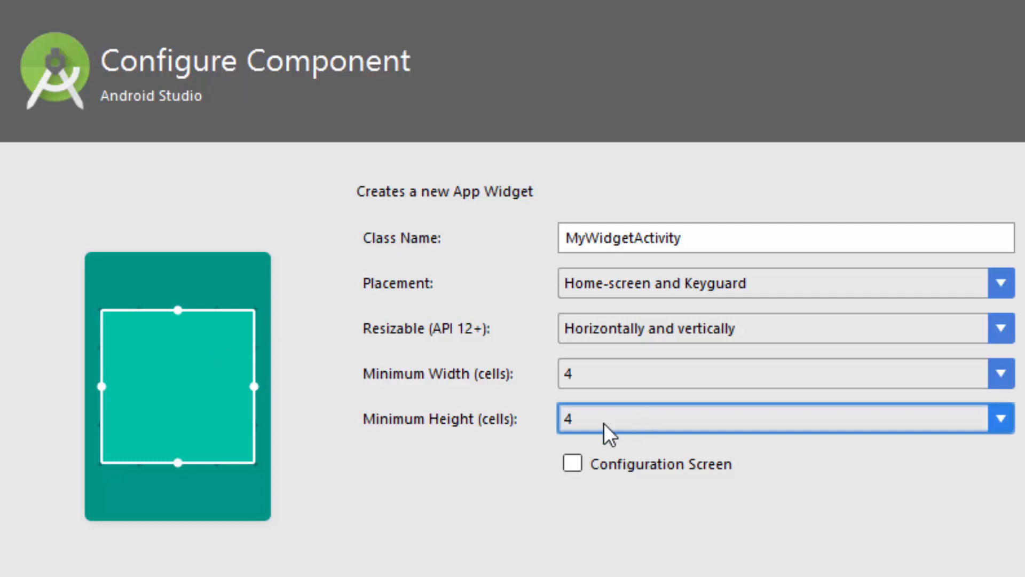
{"action": "left_click", "coordinate": [1002, 418]}
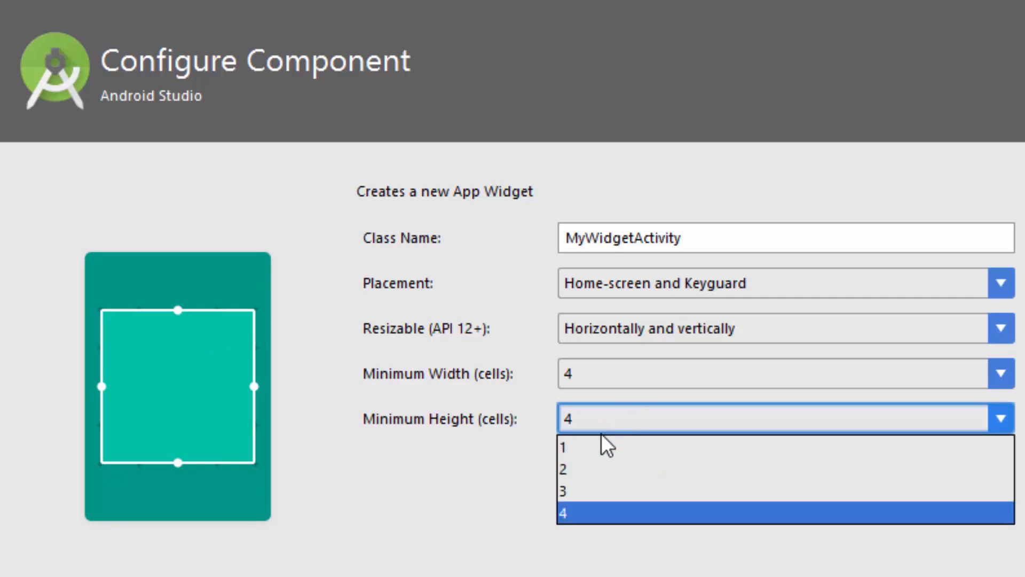
{"action": "left_click", "coordinate": [568, 446]}
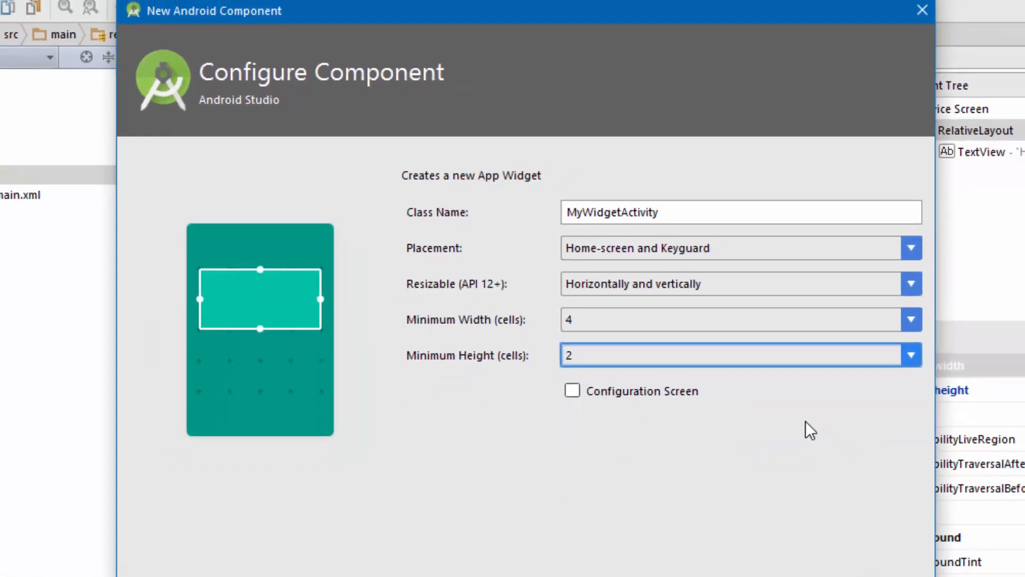
Enable the Configuration Screen option and finish creating the widget.
{"action": "left_click", "coordinate": [572, 327]}
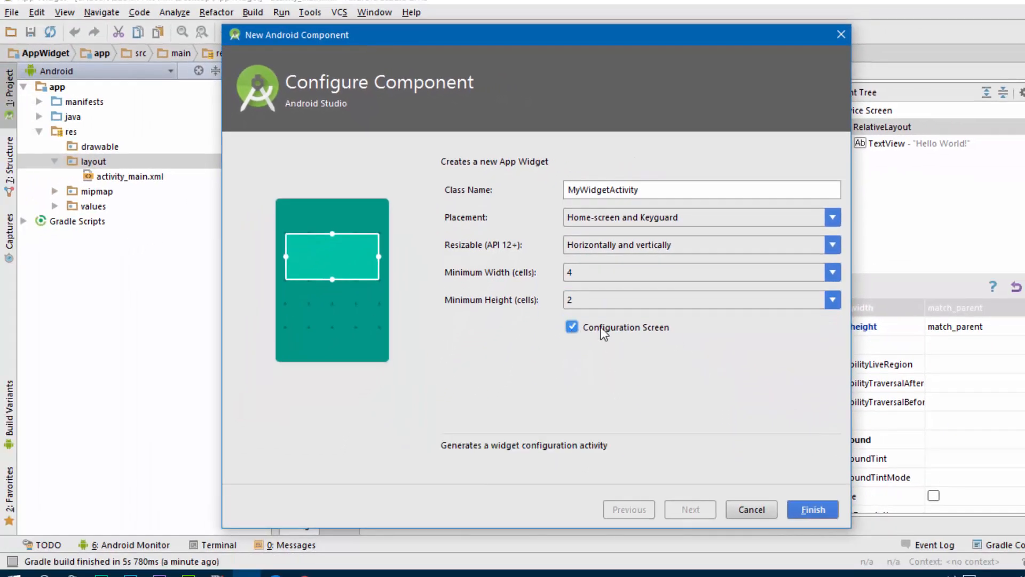
{"action": "mouse_move", "coordinate": [528, 460]}
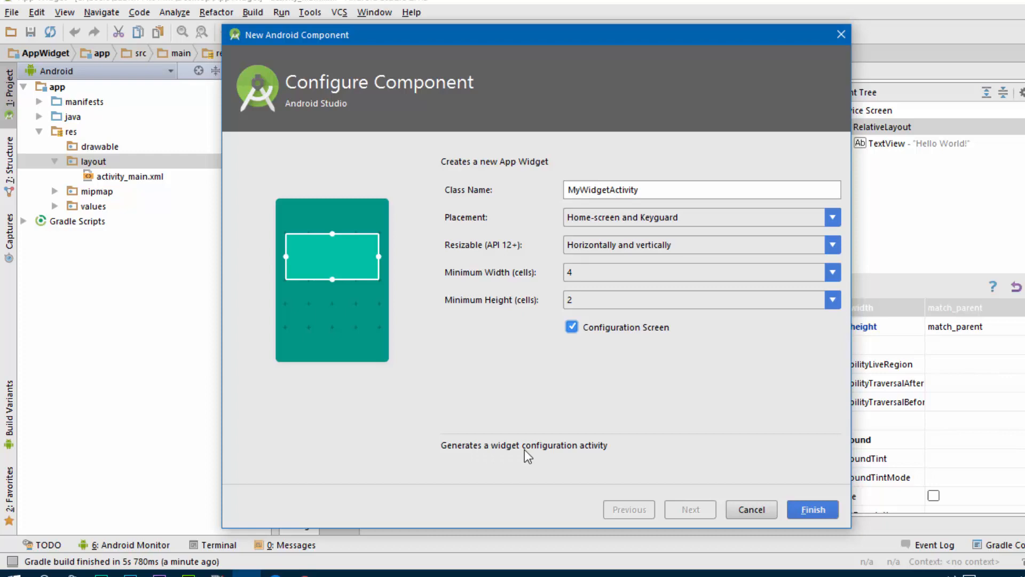
{"action": "mouse_move", "coordinate": [737, 469]}
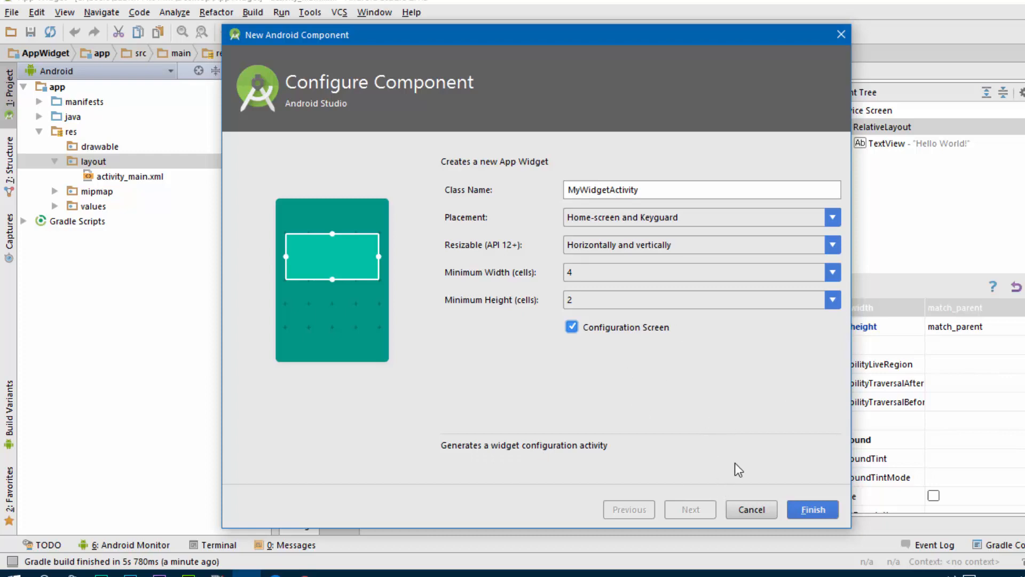
{"action": "left_click", "coordinate": [813, 509]}
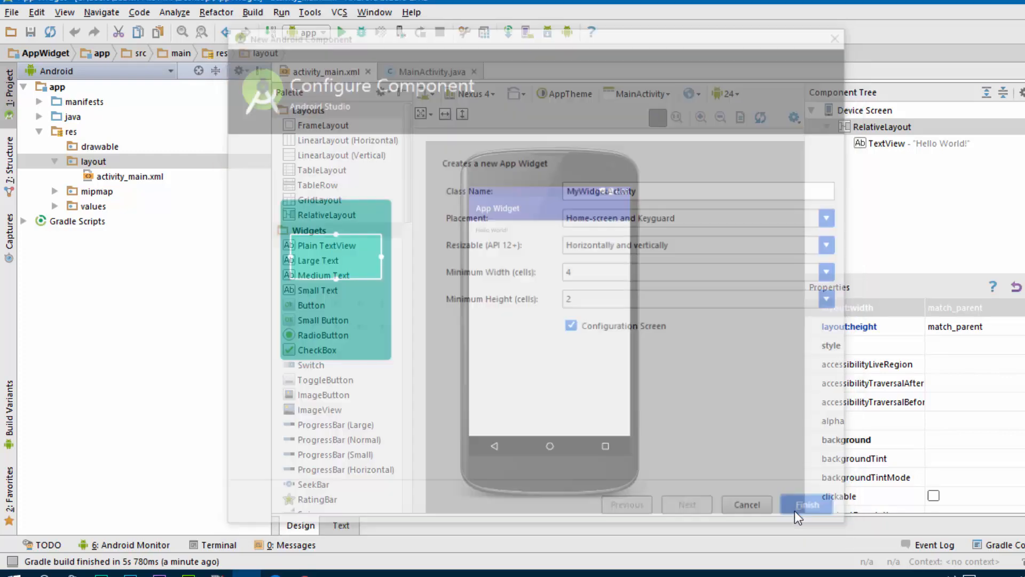
Close activity_main.xml and MainActivity.java, leaving MyWidgetActivity.java open.
{"action": "left_click", "coordinate": [808, 504]}
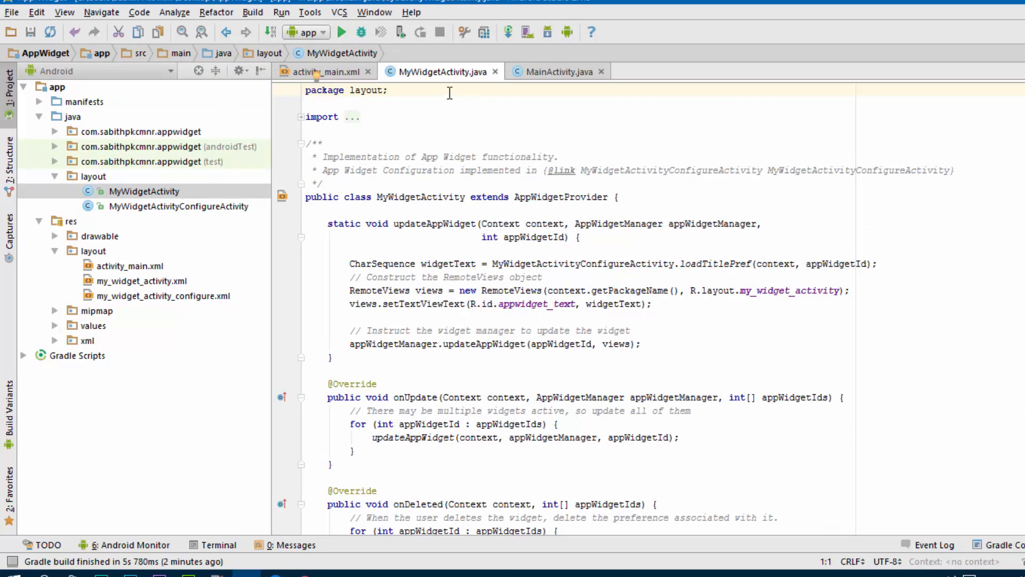
{"action": "left_click", "coordinate": [131, 266]}
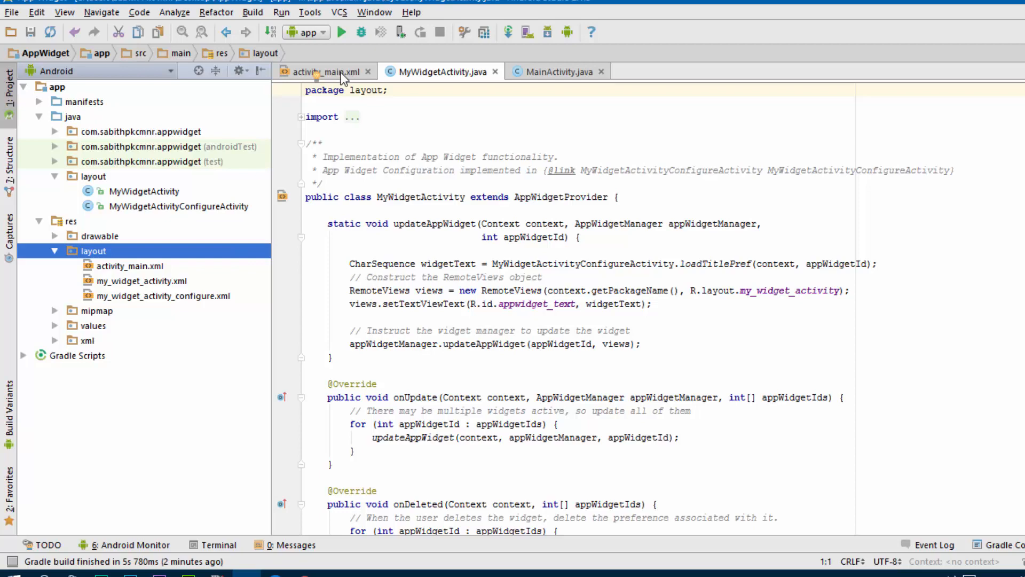
{"action": "left_click", "coordinate": [323, 70]}
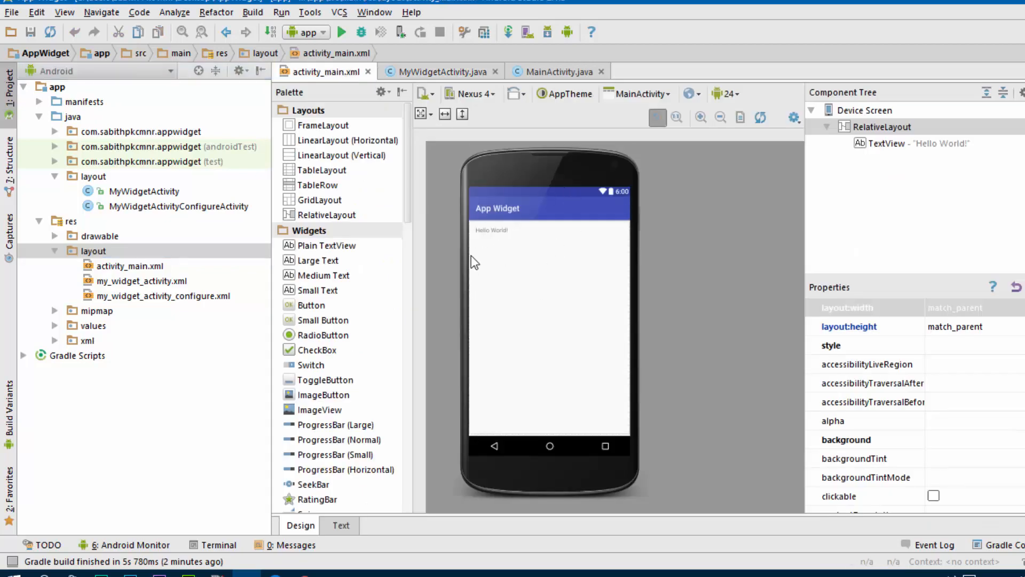
{"action": "left_click", "coordinate": [442, 71]}
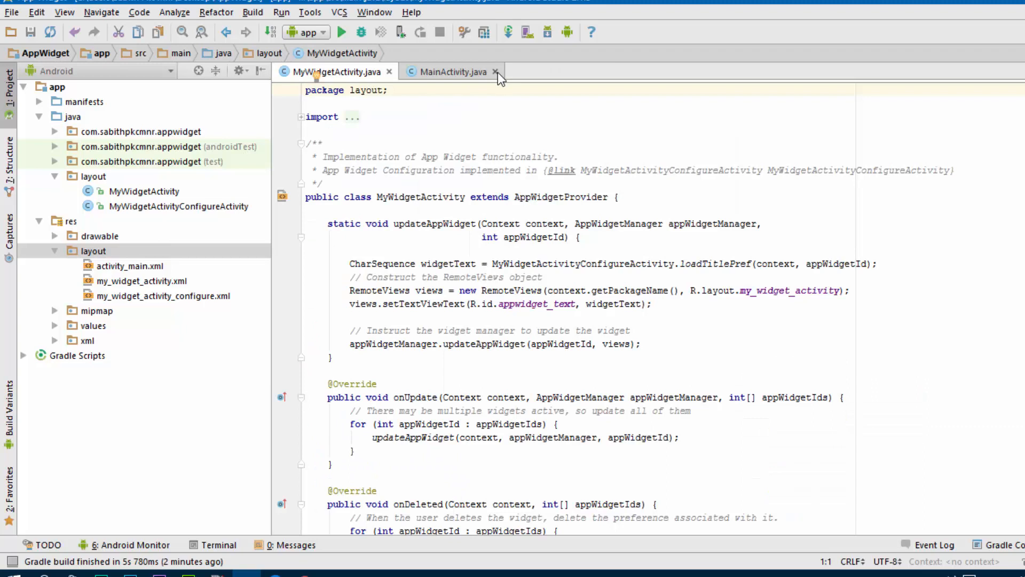
{"action": "left_click", "coordinate": [495, 72]}
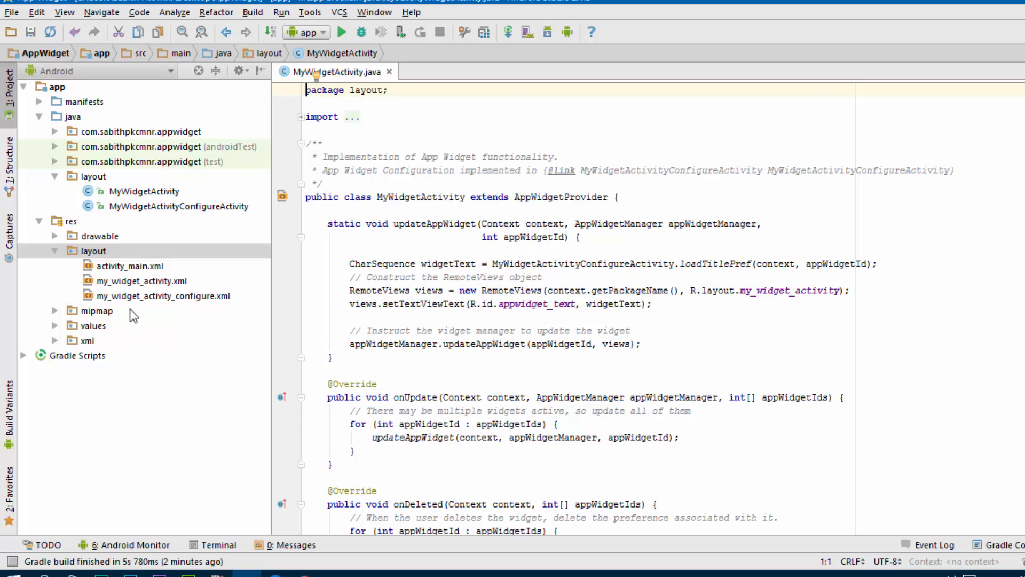
Open res/layout/my_widget_activity.xml and then res/values/strings.xml in the editor.
{"action": "left_click", "coordinate": [142, 281]}
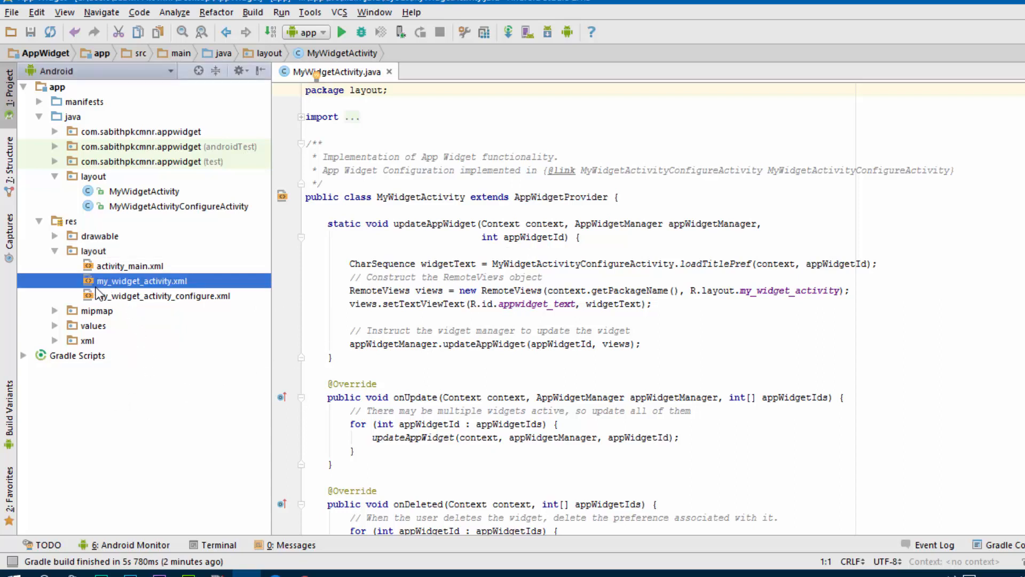
{"action": "left_click", "coordinate": [141, 281]}
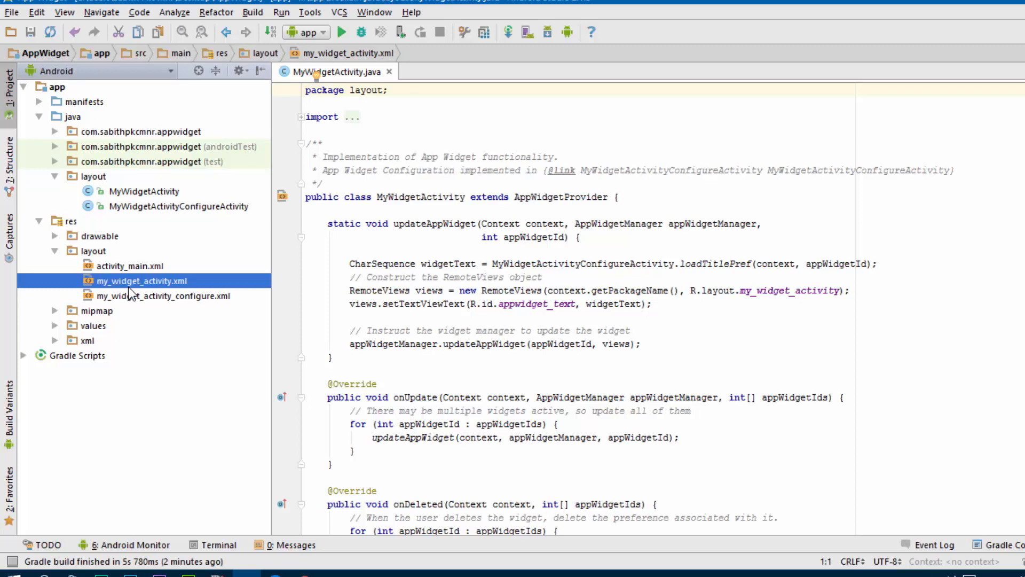
{"action": "double_click", "coordinate": [141, 281]}
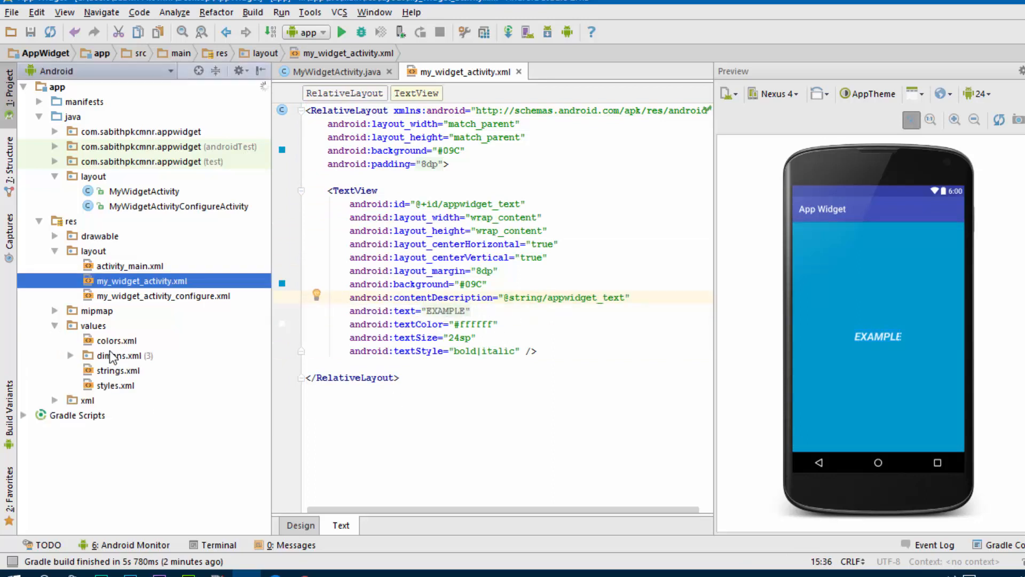
{"action": "double_click", "coordinate": [118, 371]}
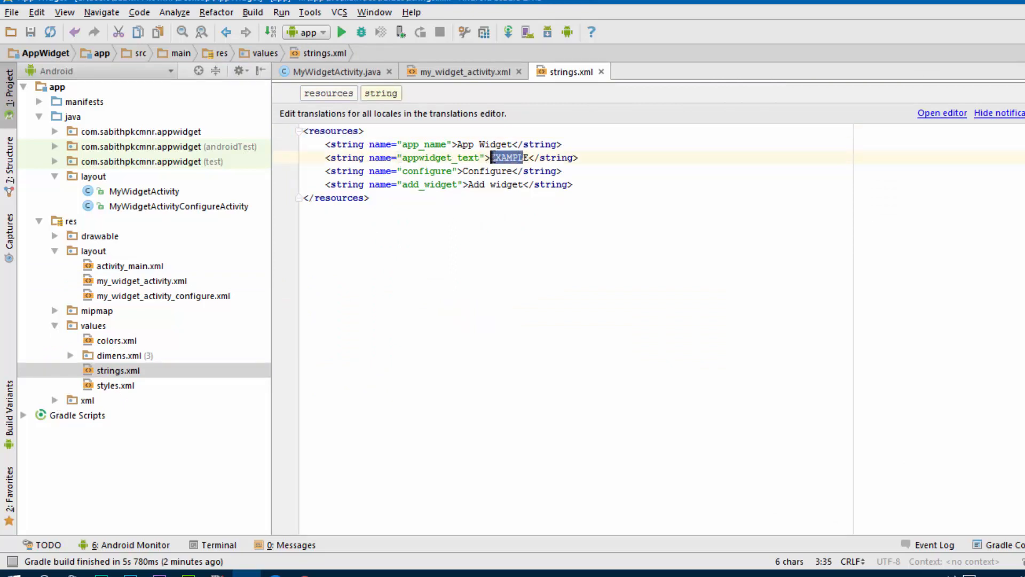
Replace the appwidget_text value EXAMPLE with Widget Name in strings.xml.
{"action": "key", "text": "Delete"}
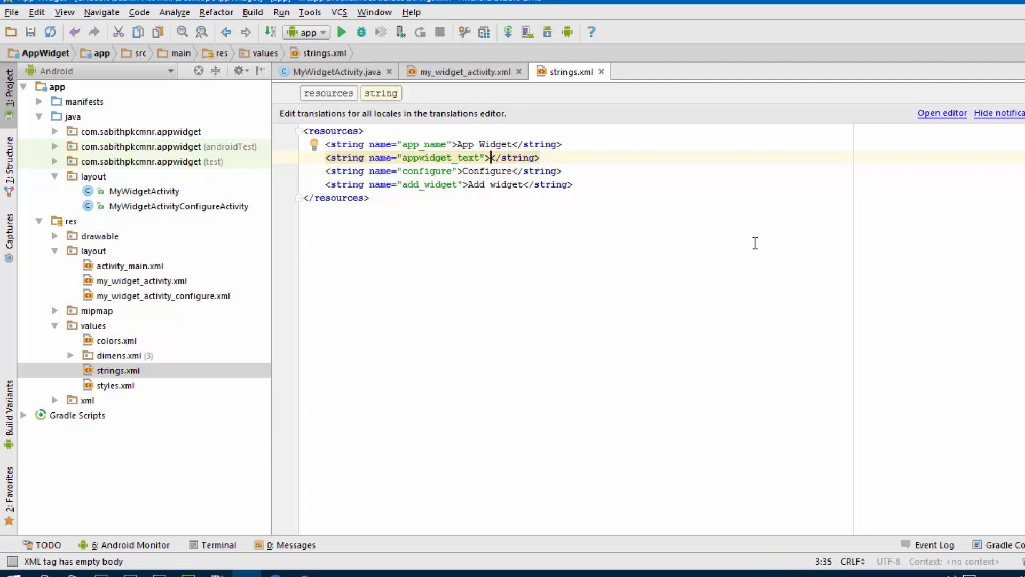
{"action": "type", "text": "y"}
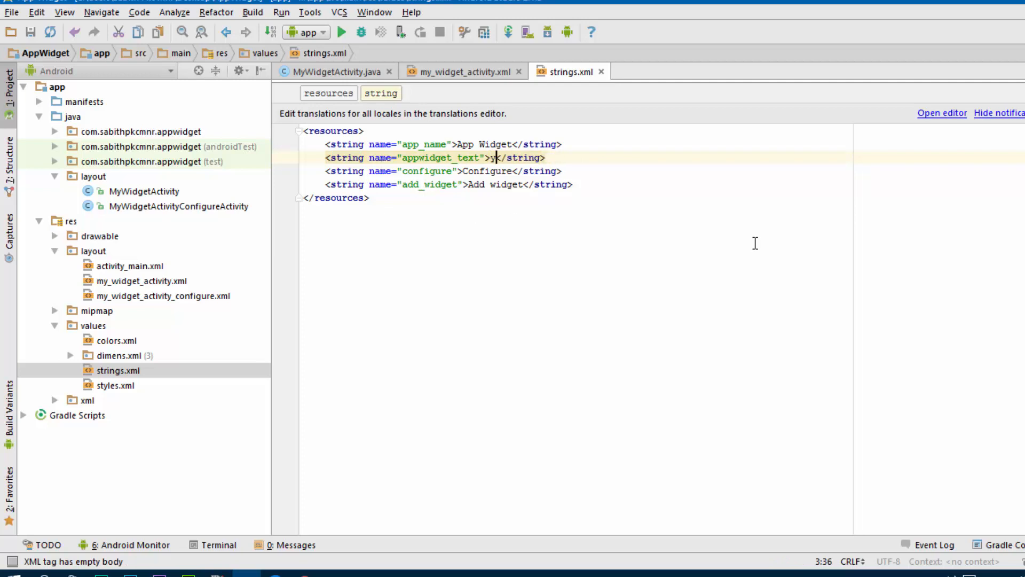
{"action": "type", "text": "Your"}
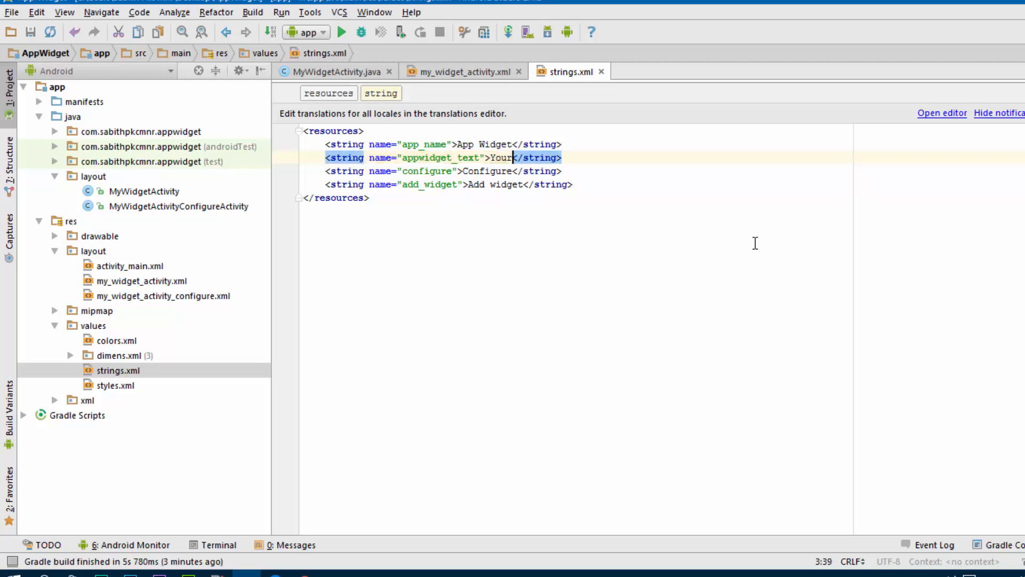
{"action": "type", "text": "Name"}
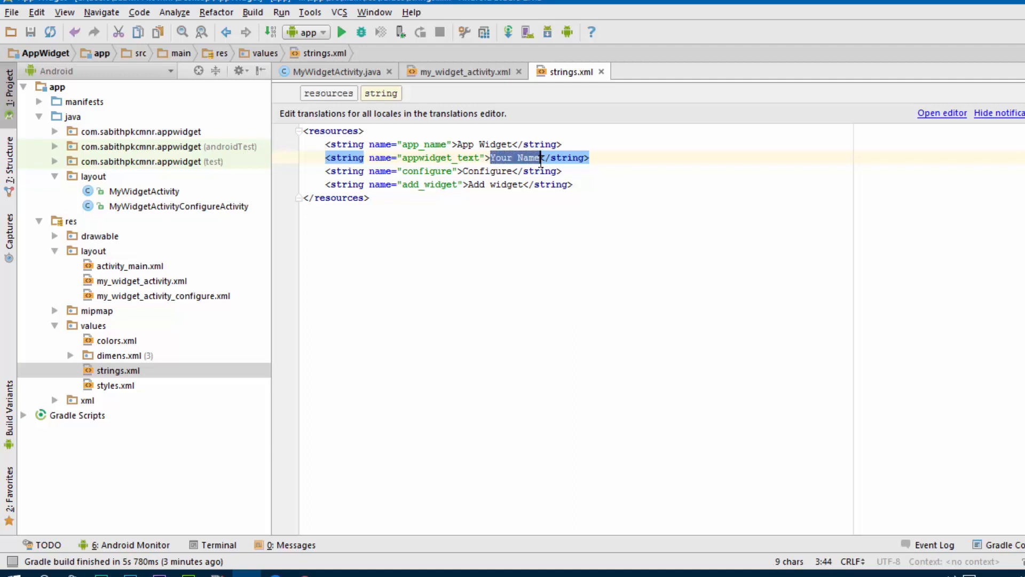
{"action": "type", "text": "Widget"}
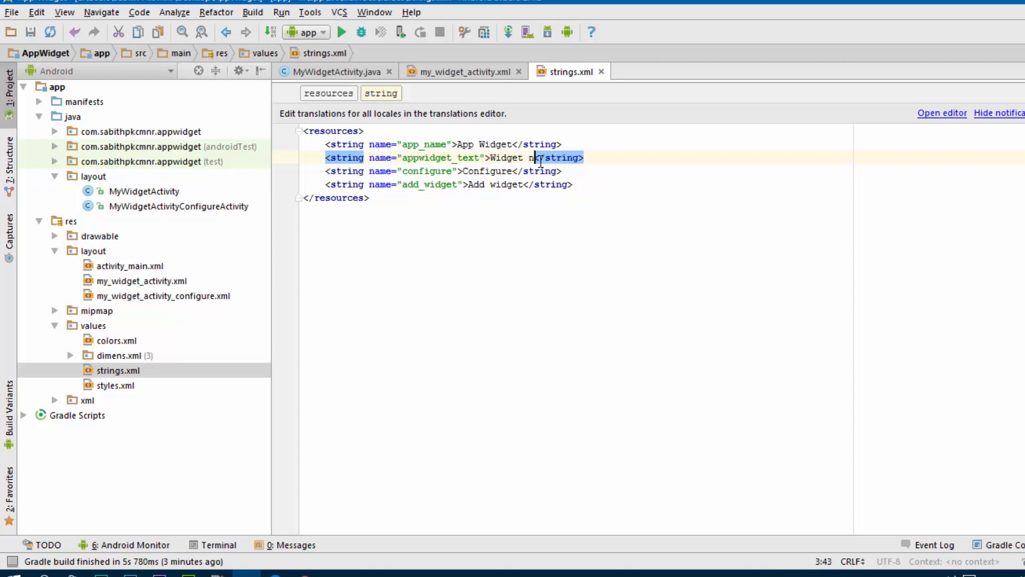
{"action": "type", "text": "ame"}
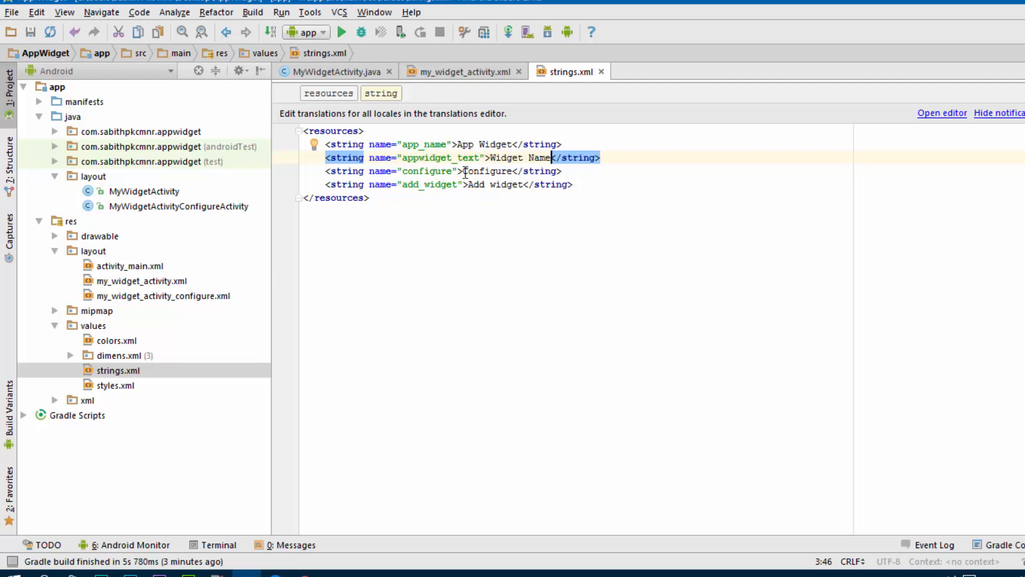
Review the Configure and Add widget strings, then close the my_widget_activity.xml tab.
{"action": "double_click", "coordinate": [488, 171]}
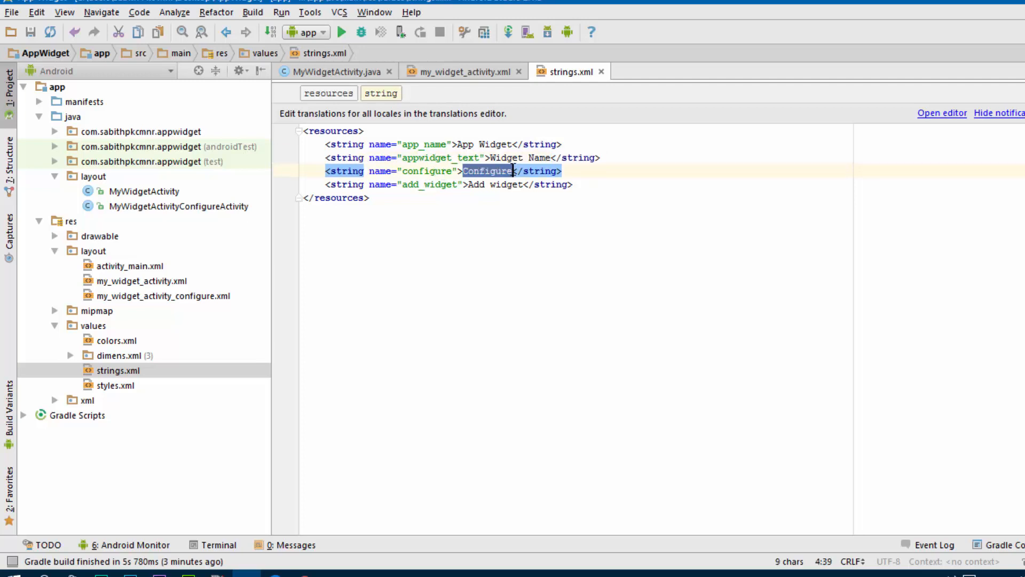
{"action": "double_click", "coordinate": [494, 184]}
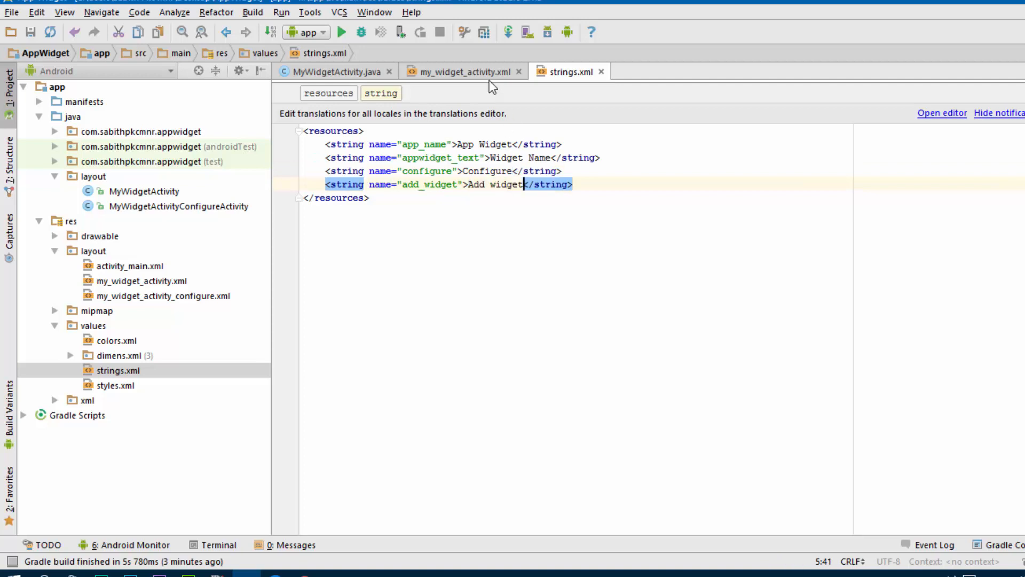
{"action": "left_click", "coordinate": [461, 70]}
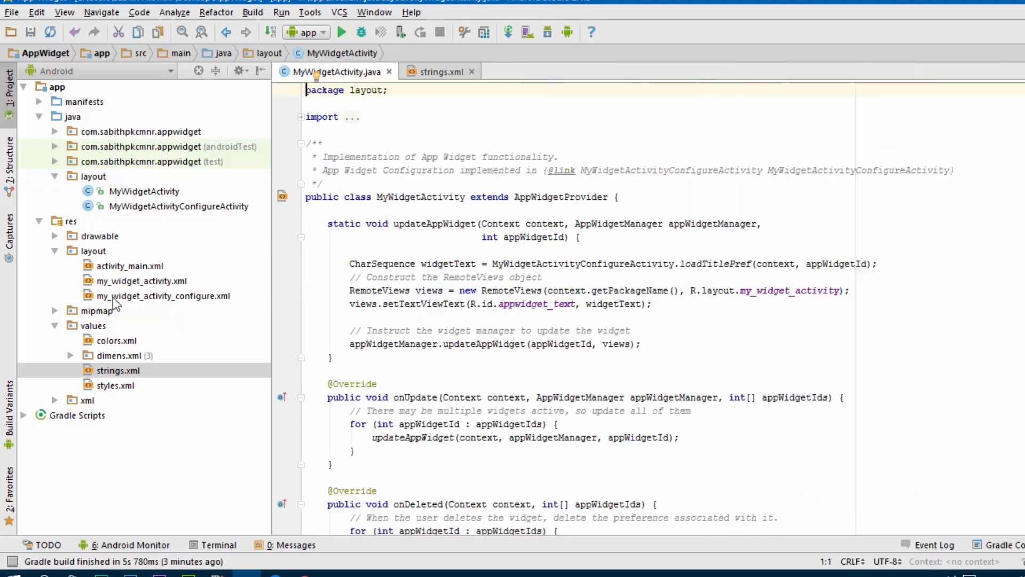
Open my_widget_activity_configure.xml and keep its padding at 16dp after trying 32dp.
{"action": "double_click", "coordinate": [162, 296]}
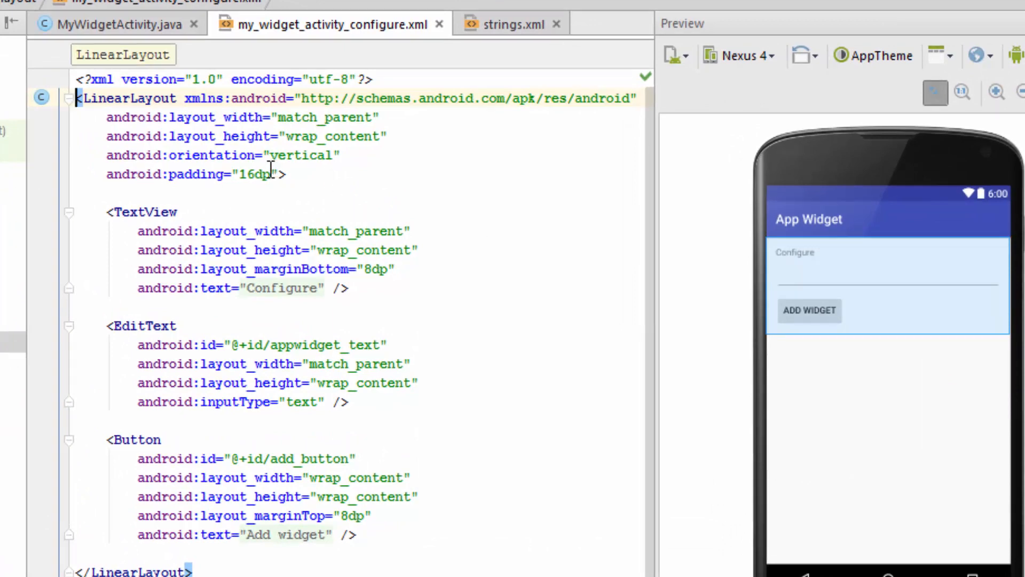
{"action": "left_click", "coordinate": [241, 174]}
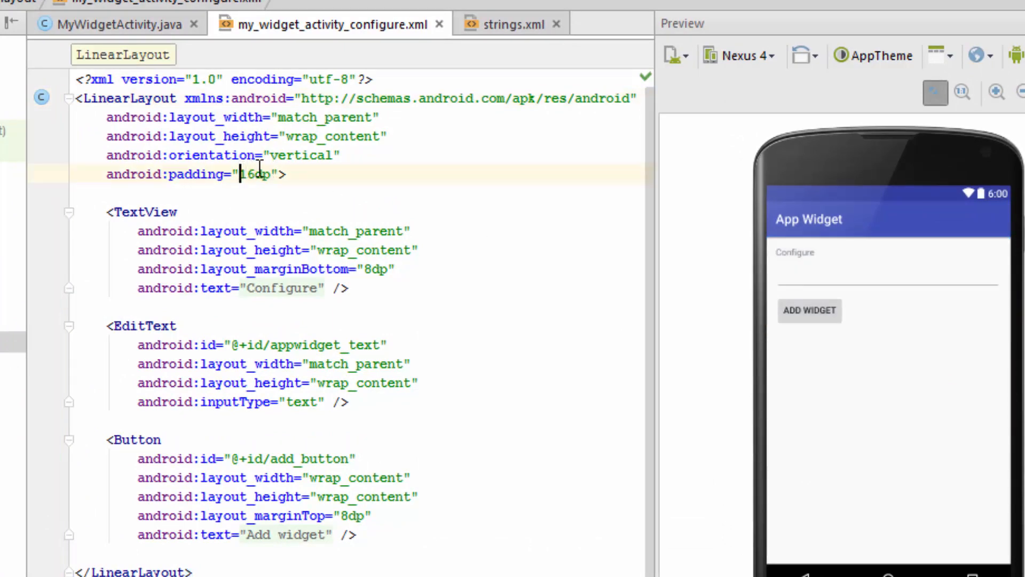
{"action": "mouse_move", "coordinate": [346, 182]}
{"action": "type", "text": "32"}
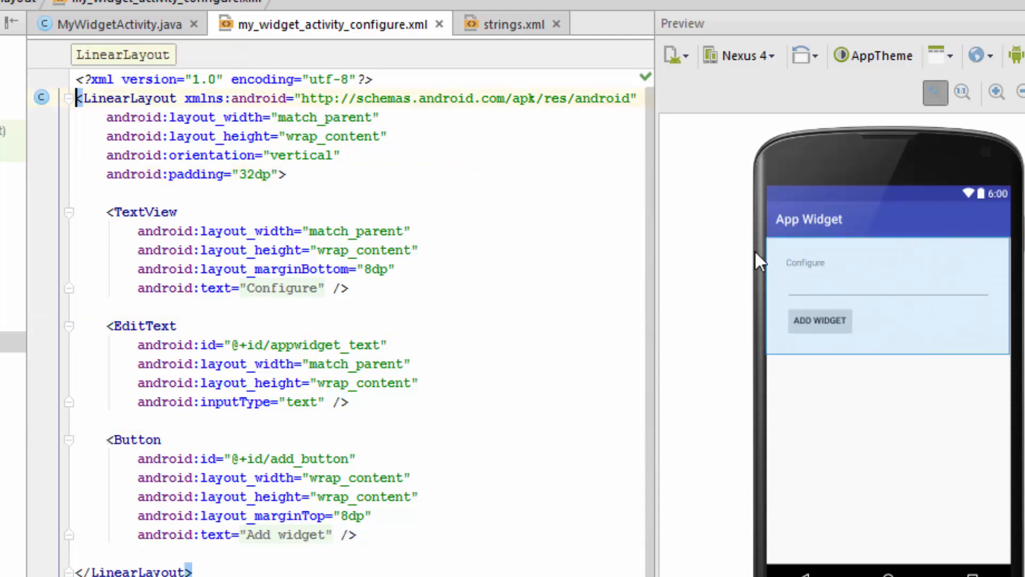
{"action": "mouse_move", "coordinate": [884, 412]}
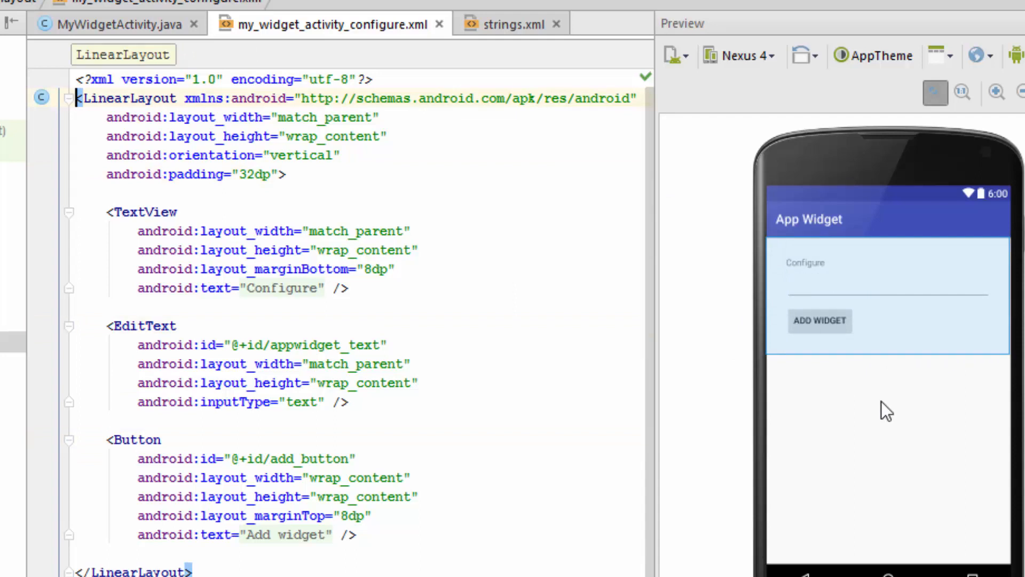
{"action": "double_click", "coordinate": [245, 174]}
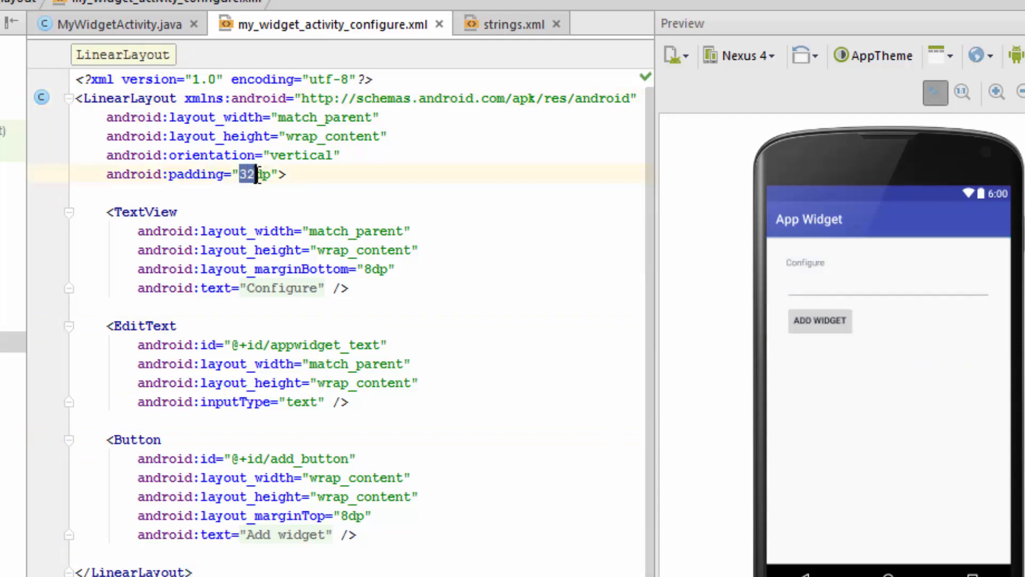
{"action": "type", "text": "16"}
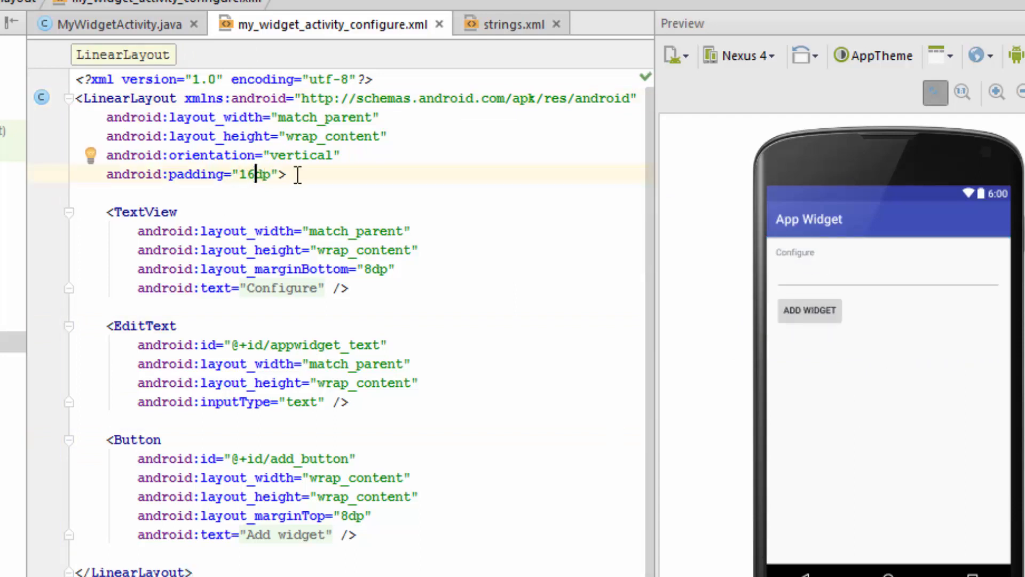
Add android:gravity="center" to the Configure heading TextView.
{"action": "left_click", "coordinate": [397, 269]}
{"action": "type", "text": "android:g"}
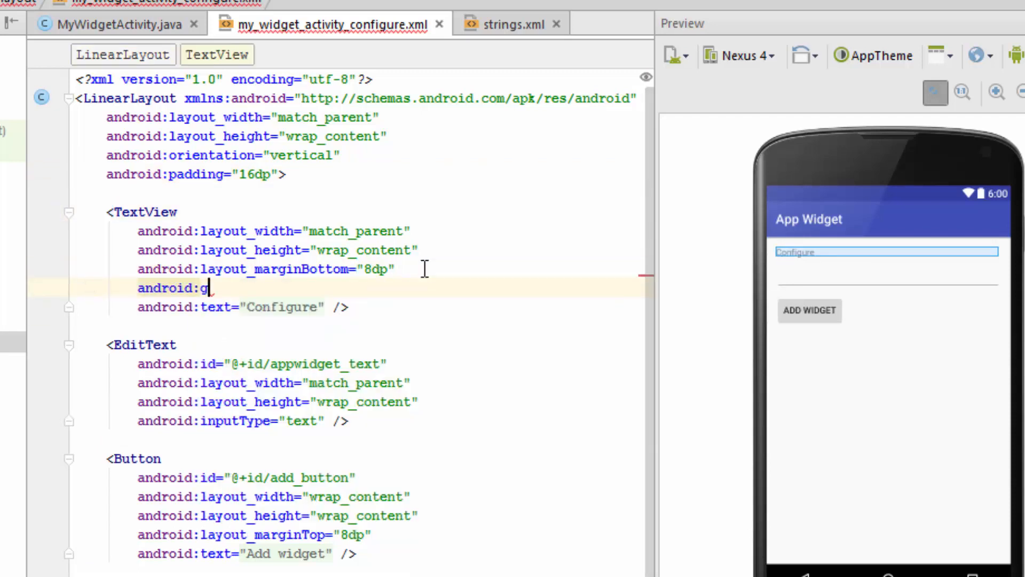
{"action": "type", "text": "ra"}
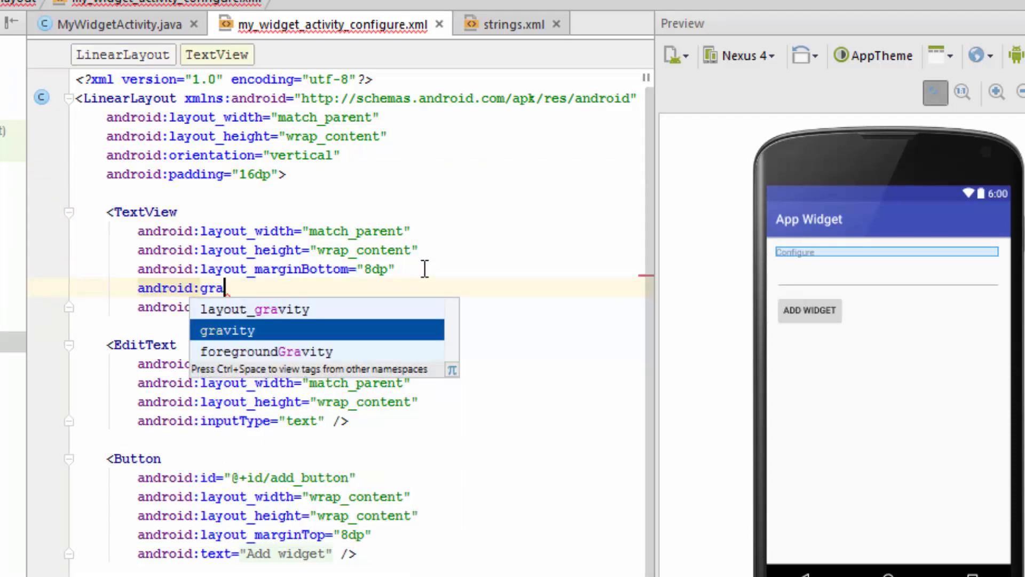
{"action": "type", "text": "vity=\"center\""}
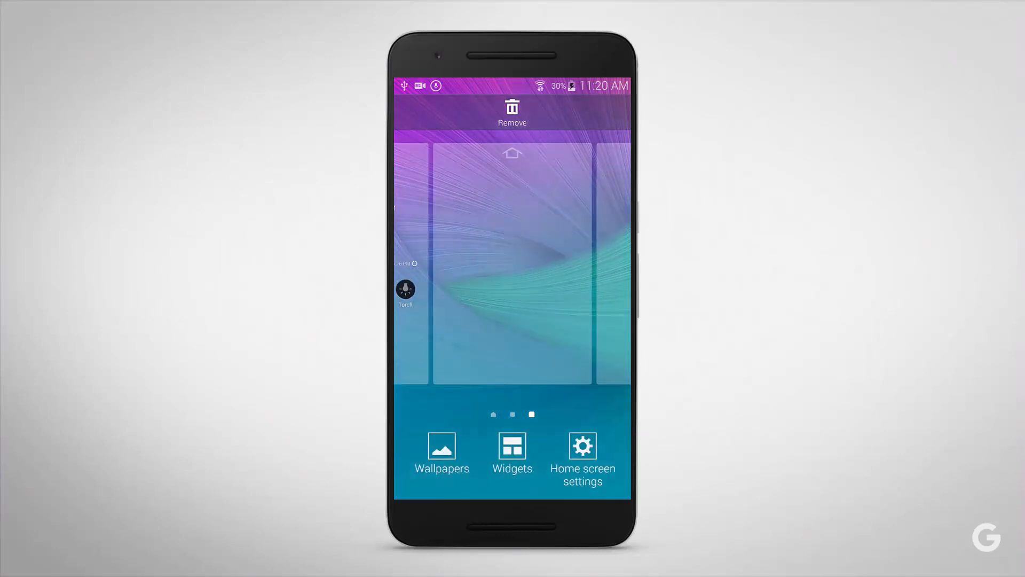
Open the Widgets list from the home screen's edit mode to add the app widget.
{"action": "left_click", "coordinate": [513, 446]}
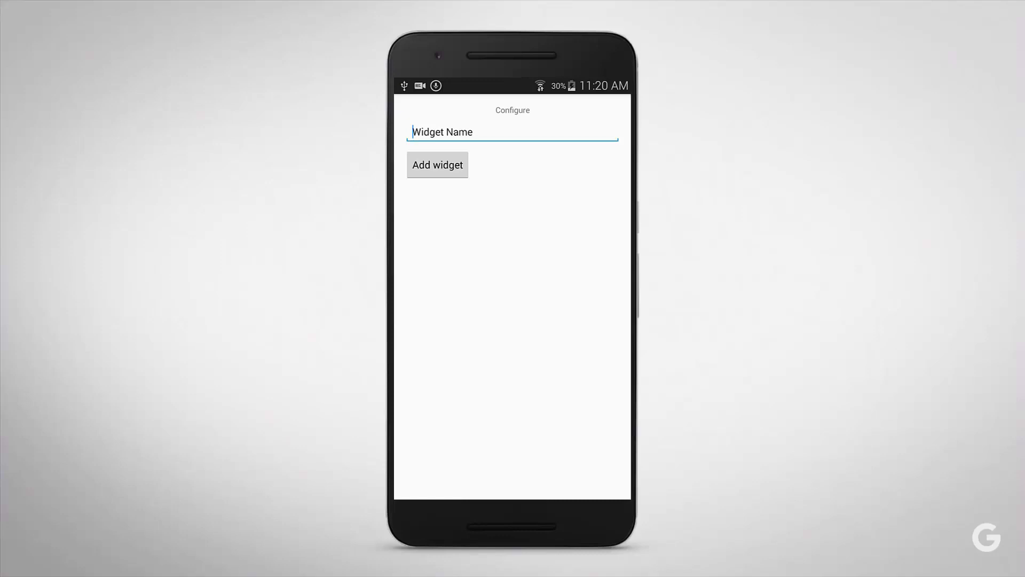
Enter the name Sabith on the configuration screen and add the widget.
{"action": "left_click", "coordinate": [511, 133]}
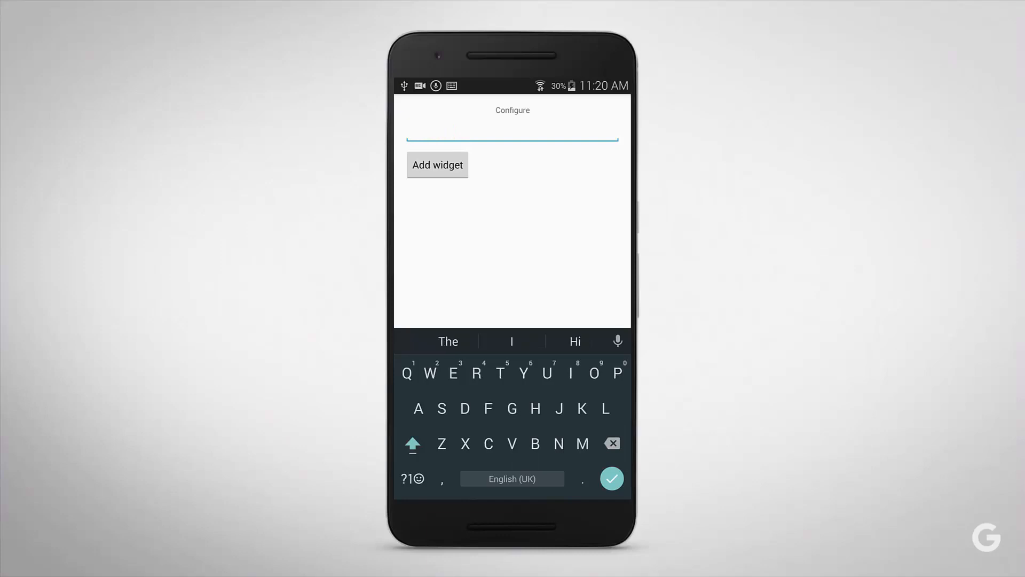
{"action": "type", "text": "Sabith Pkc Mnr"}
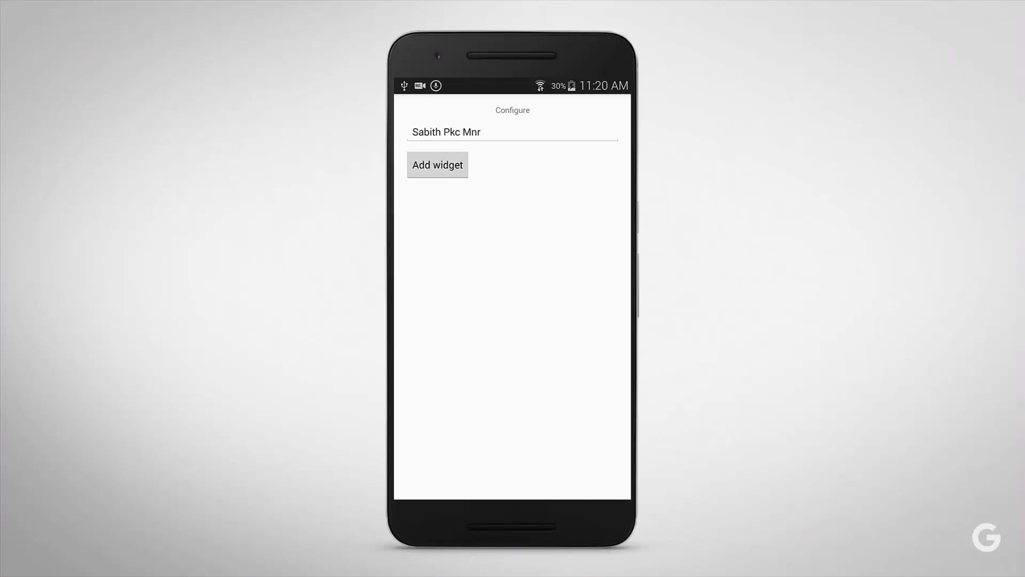
{"action": "left_click", "coordinate": [438, 165]}
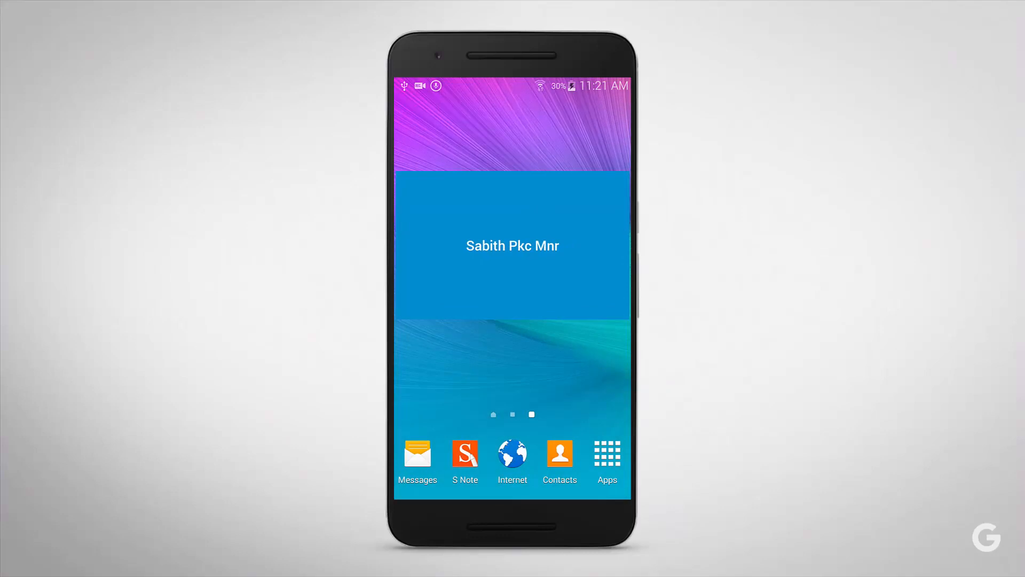
Resize the blue name widget on the phone's home screen to a shorter height.
{"action": "left_click", "coordinate": [513, 246]}
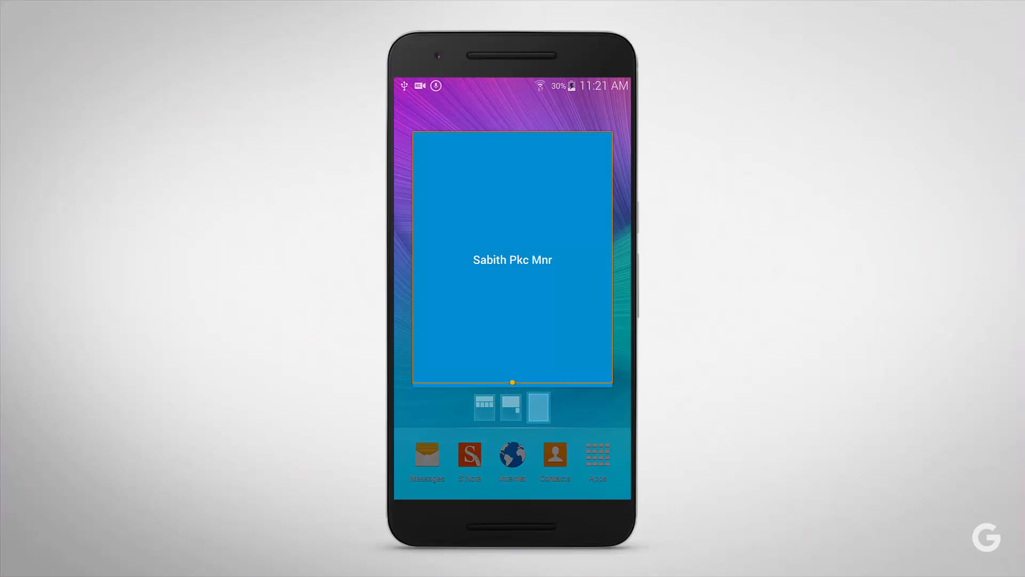
{"action": "left_click_drag", "start_coordinate": [513, 383], "coordinate": [513, 252]}
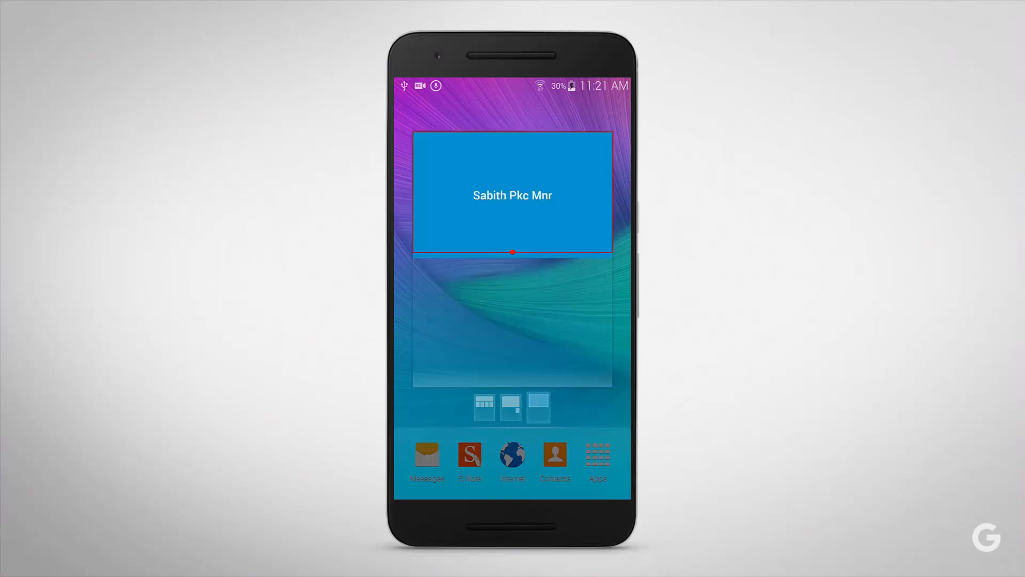